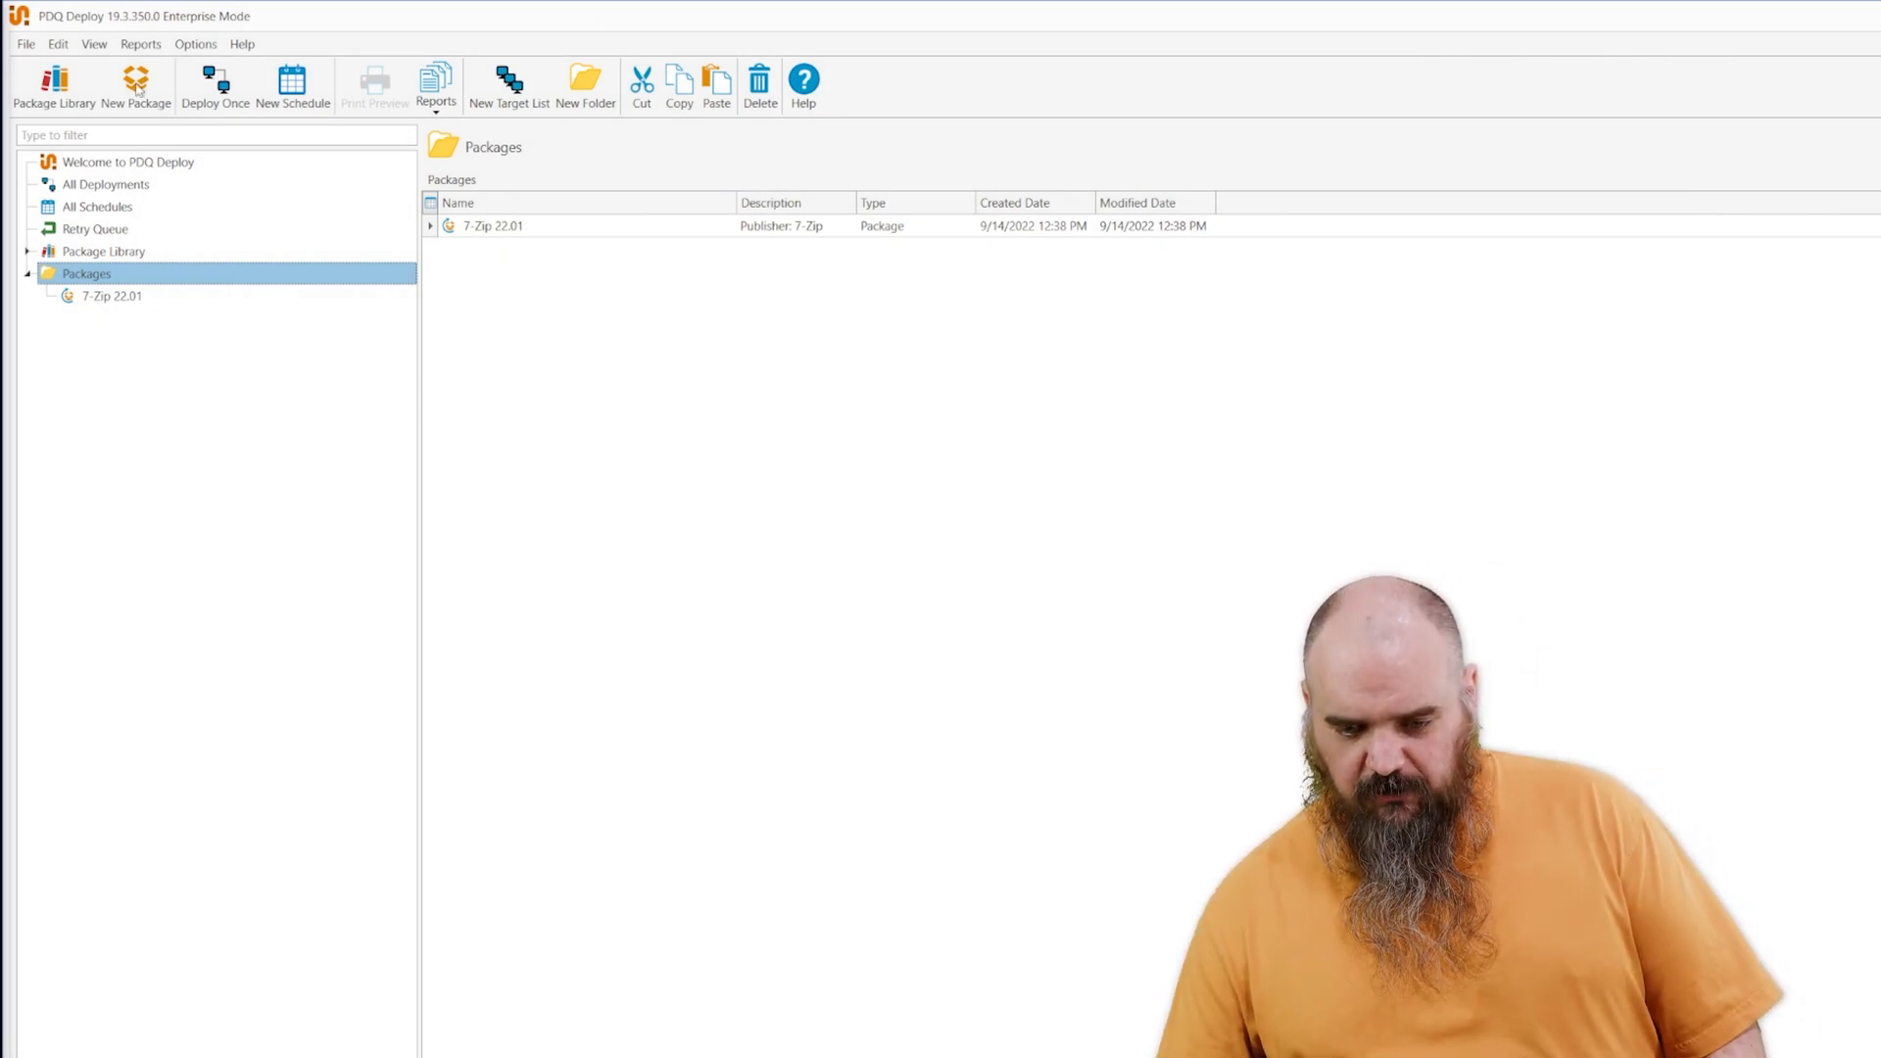
- Create a new package named 'Smart Deploy' and view its default conditions
left_click(134, 86)
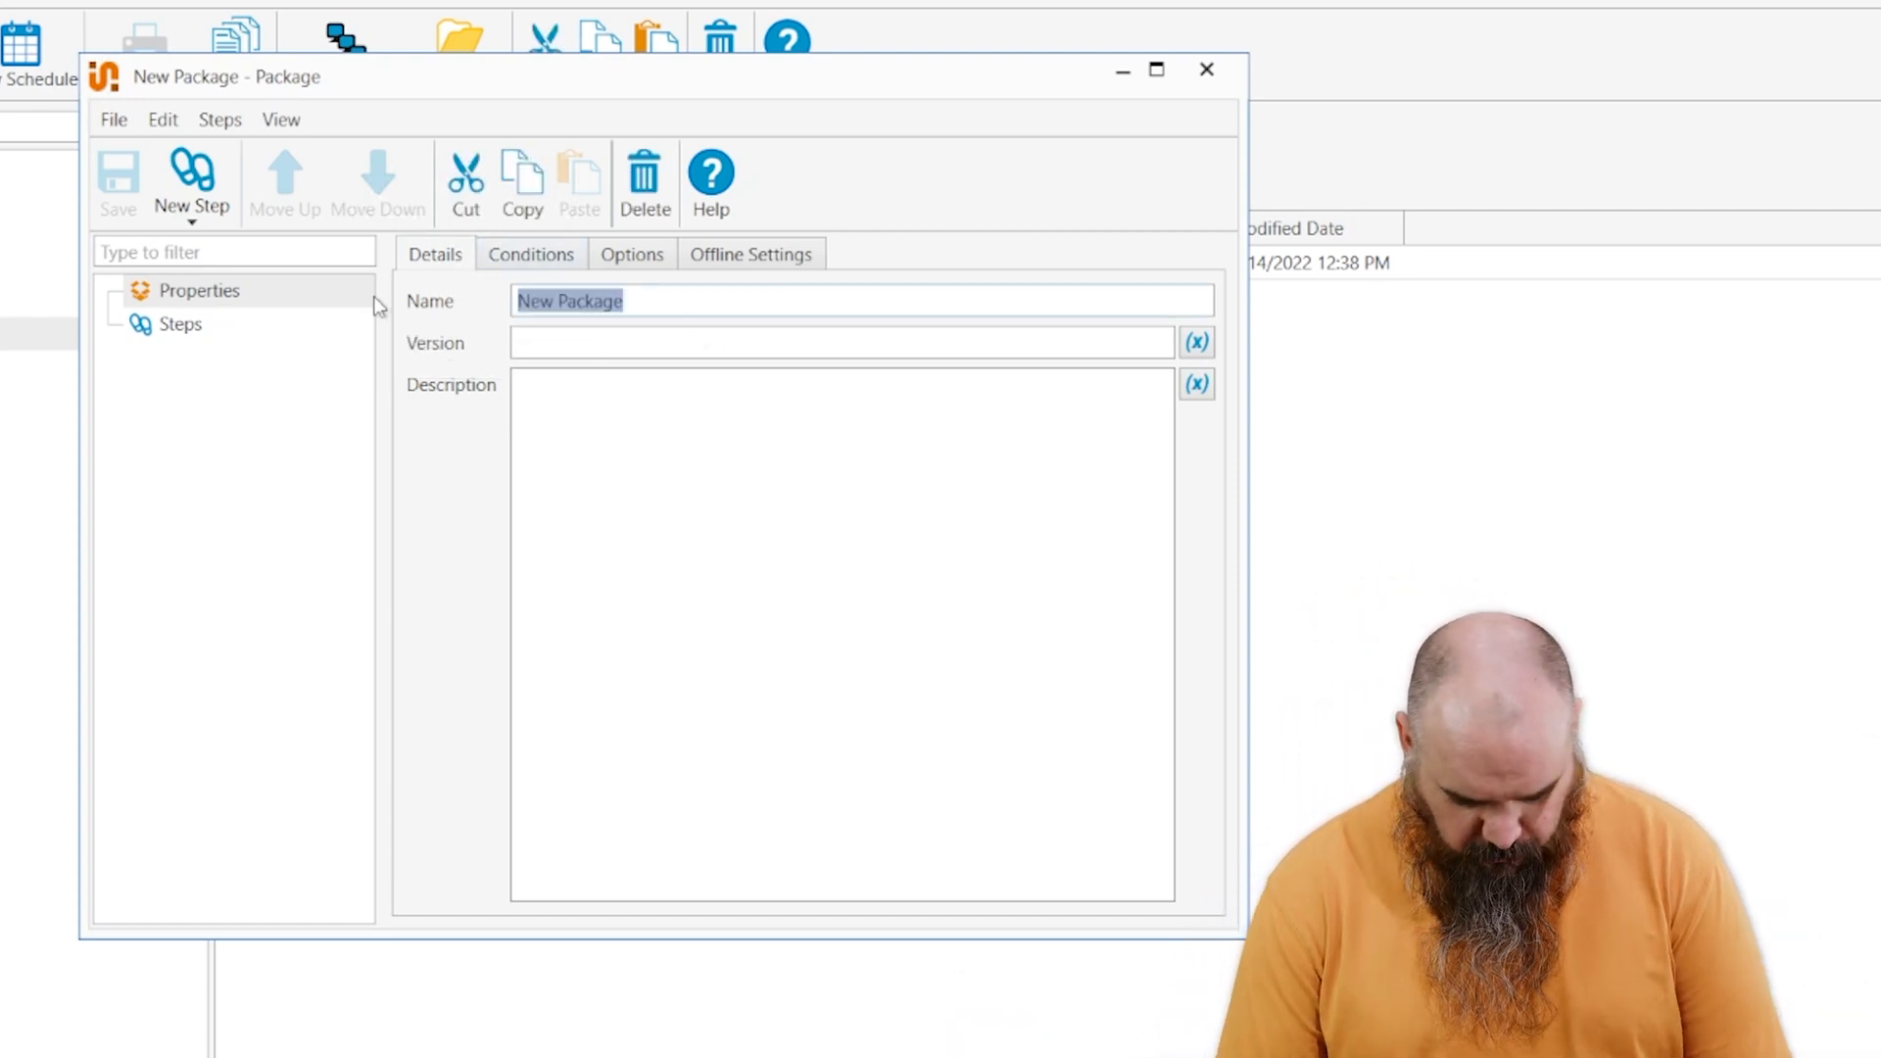
type("Smart Deploy")
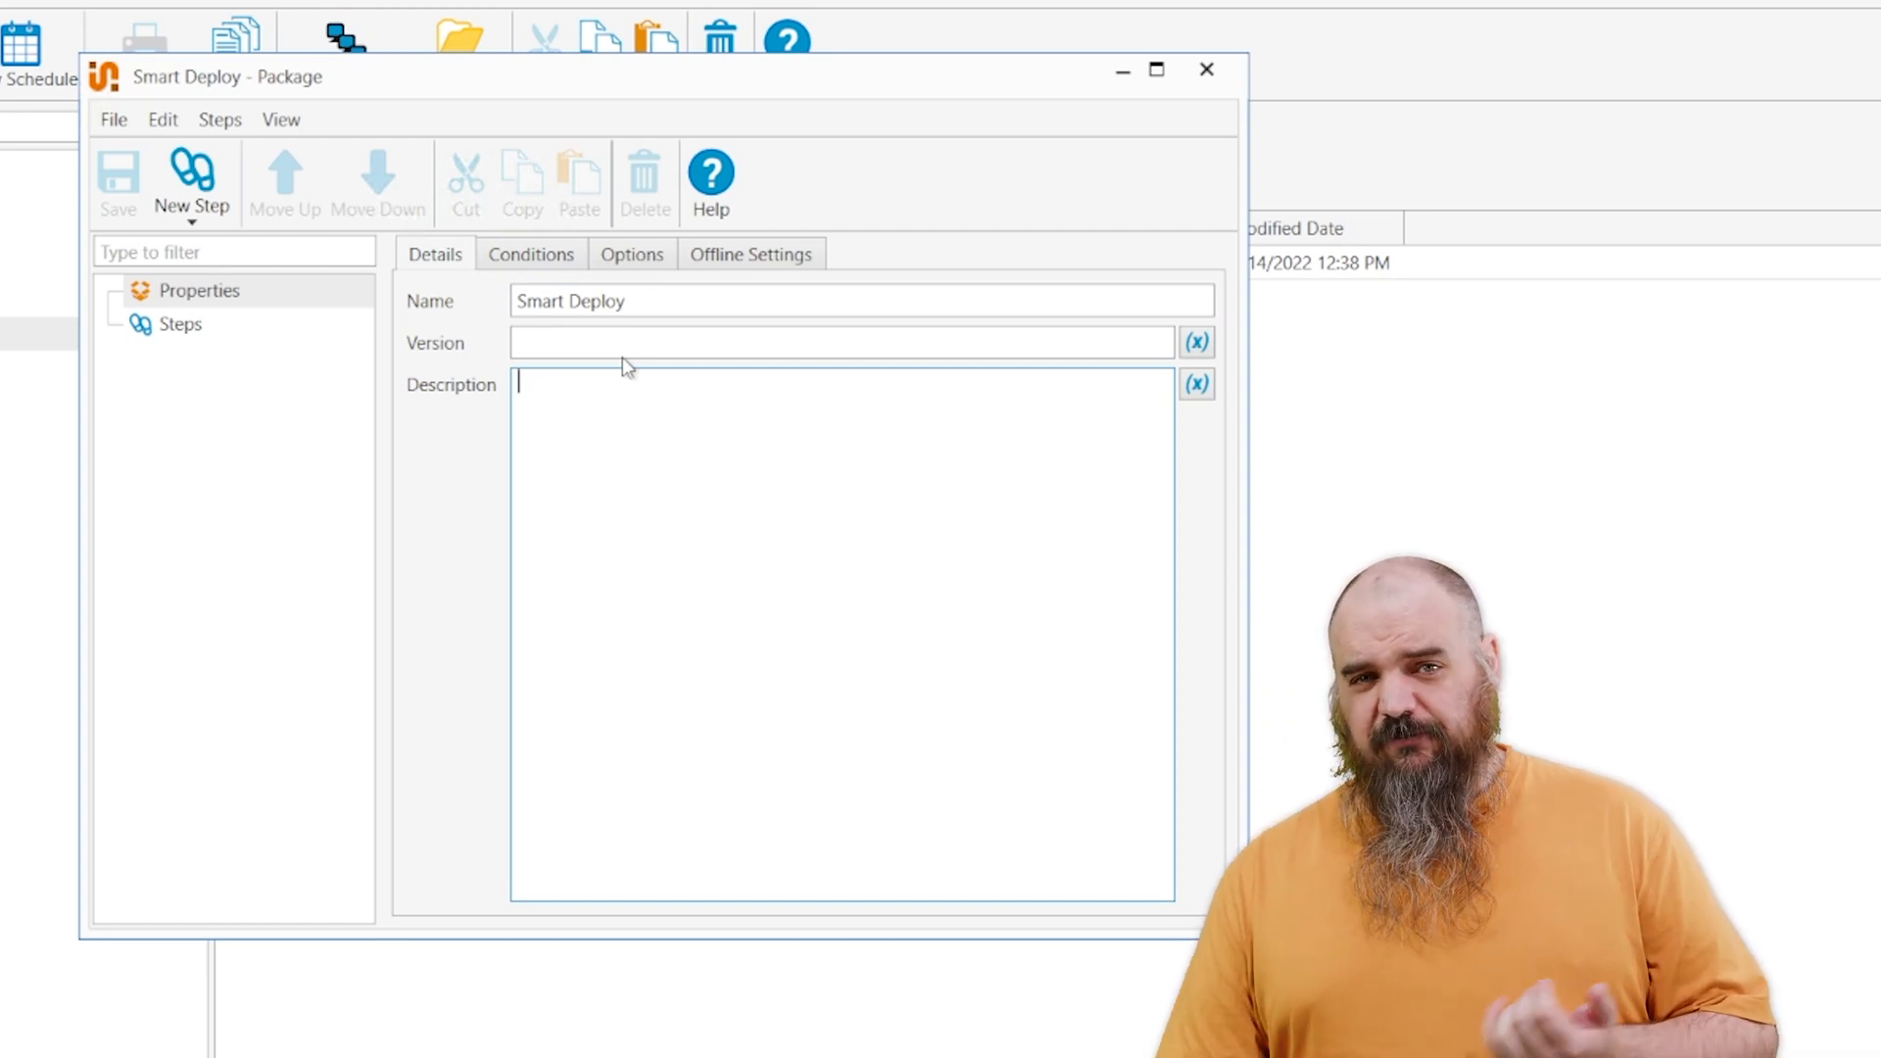
left_click(1195, 342)
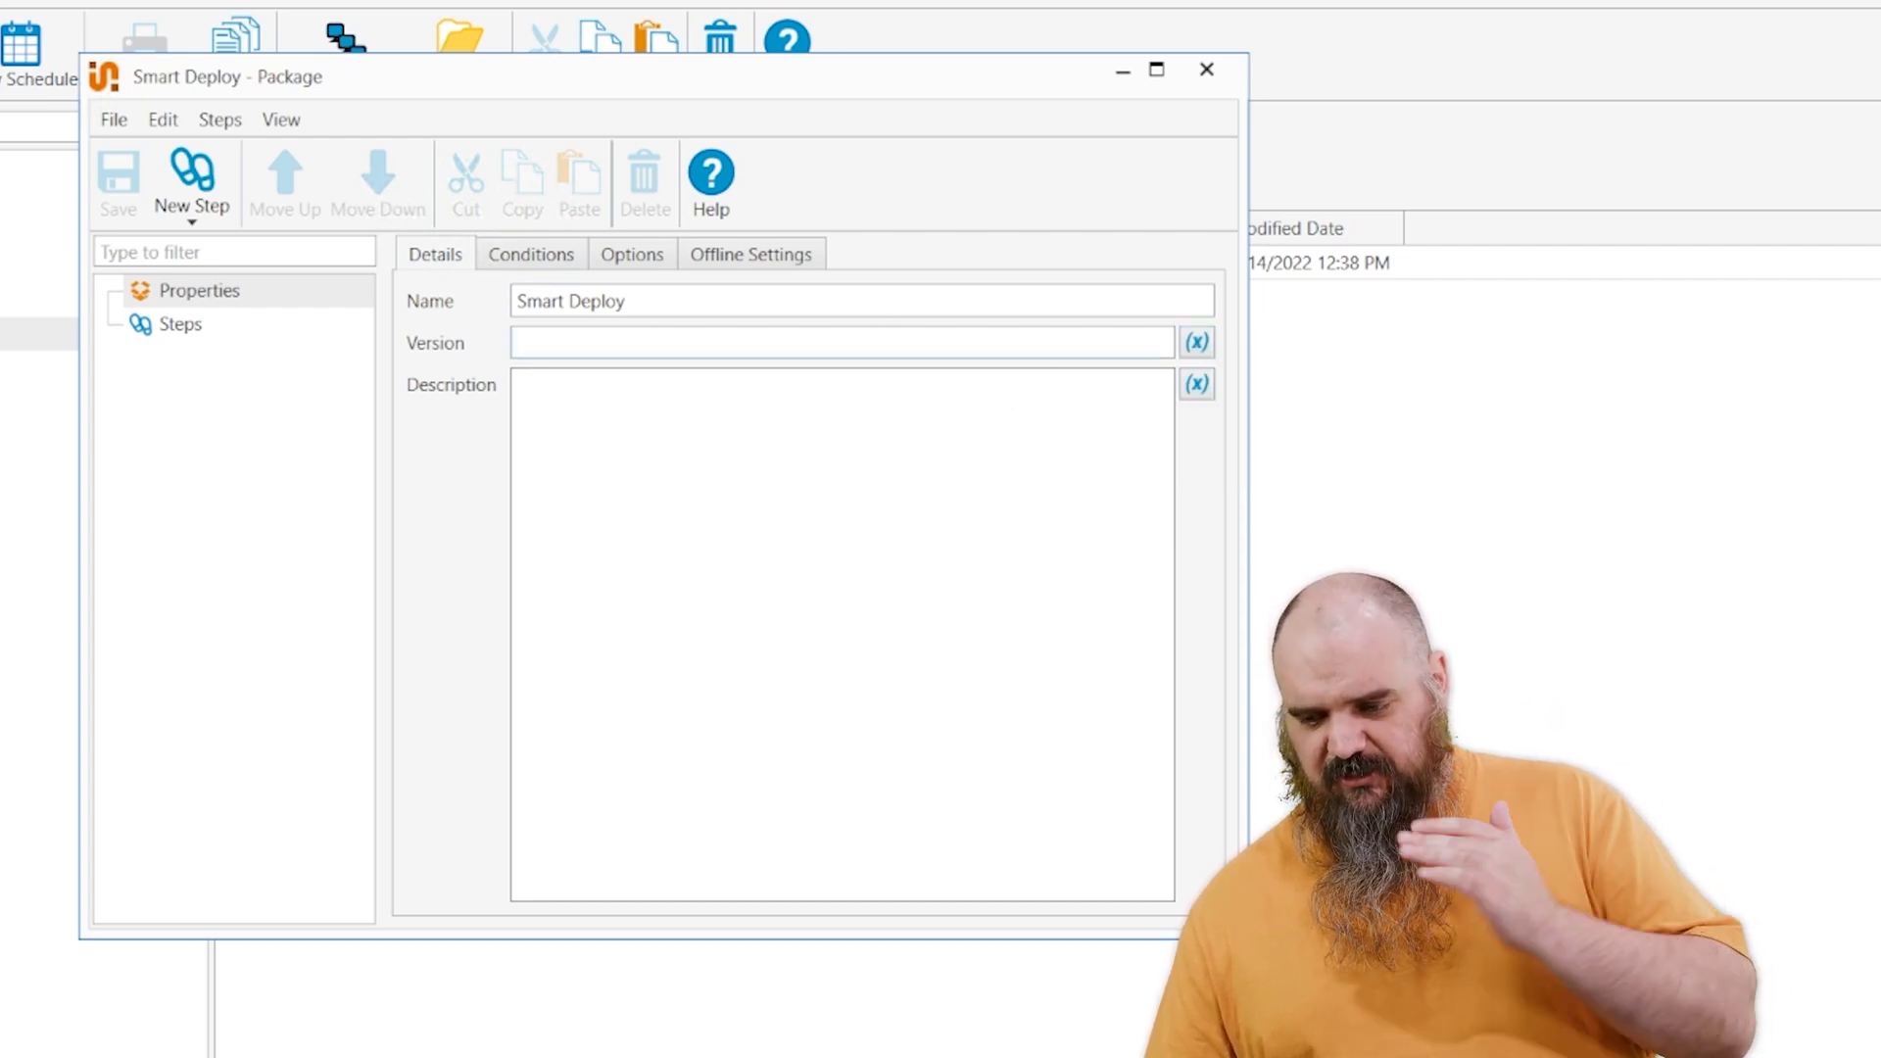
left_click(840, 342)
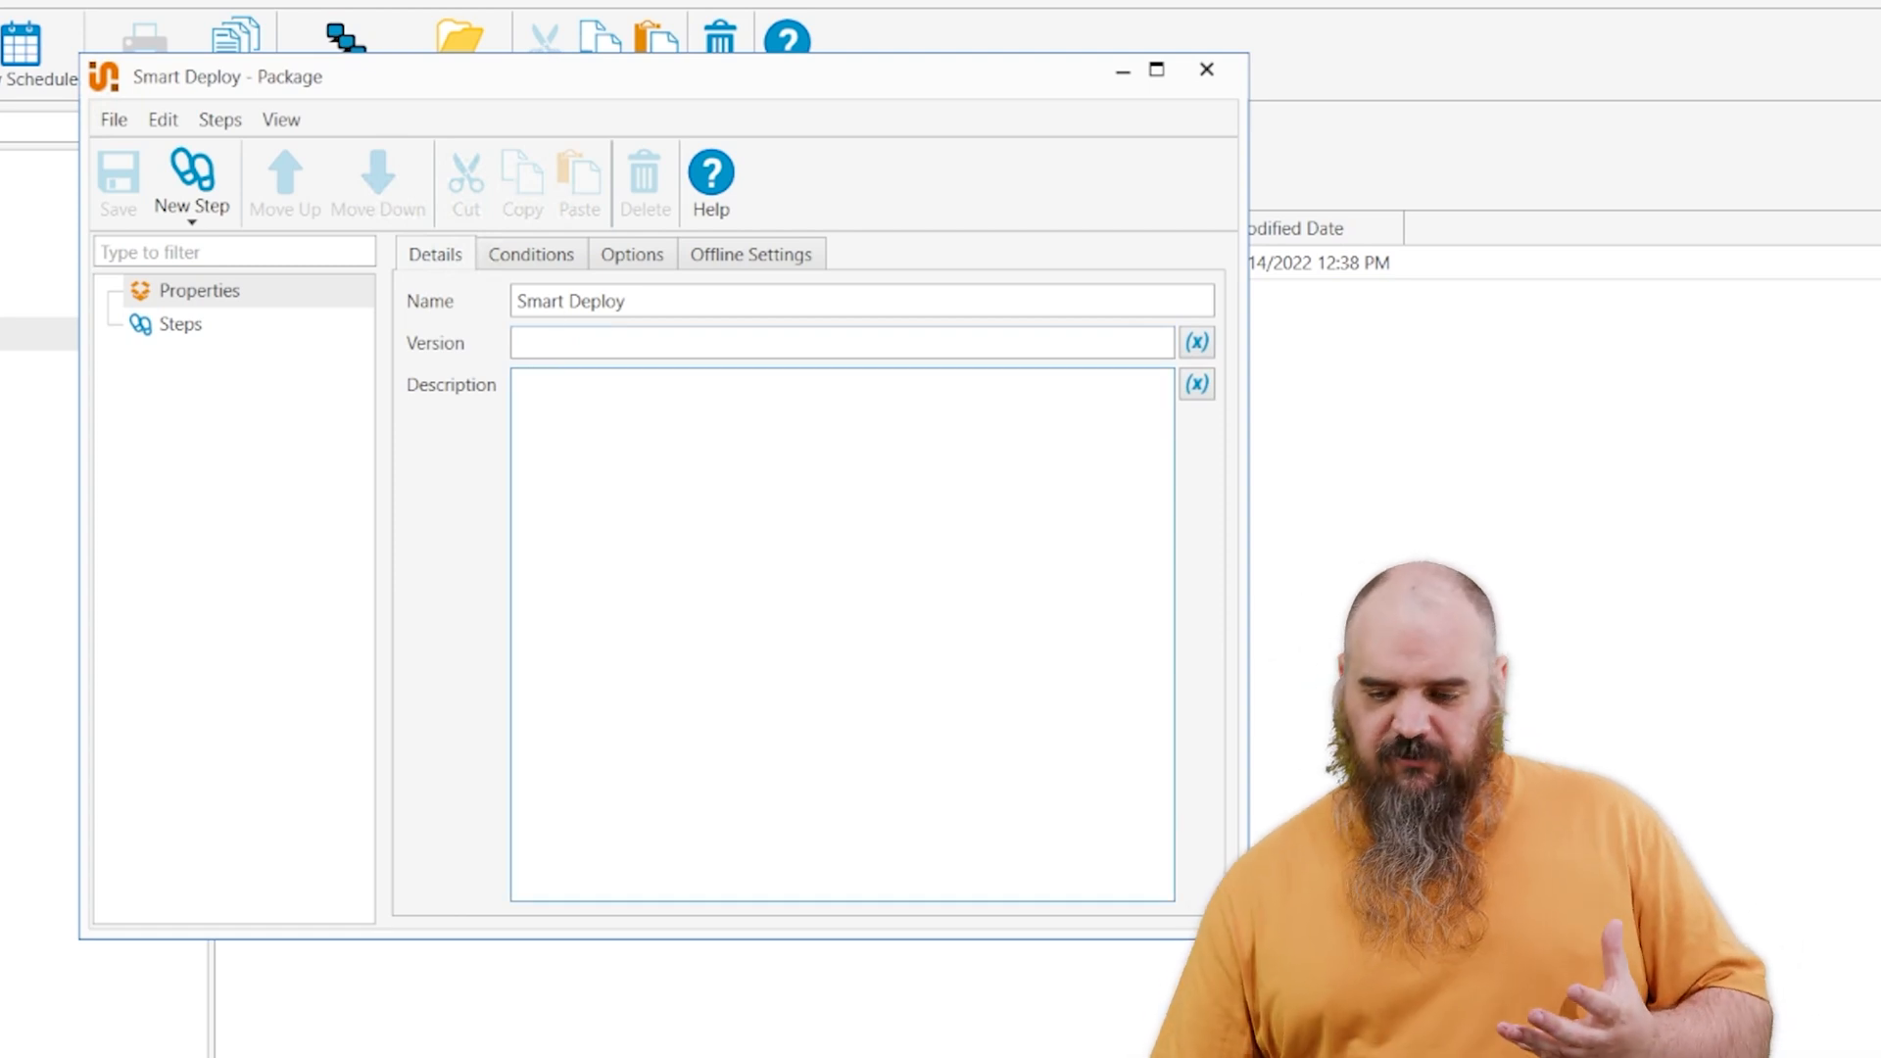
left_click(529, 253)
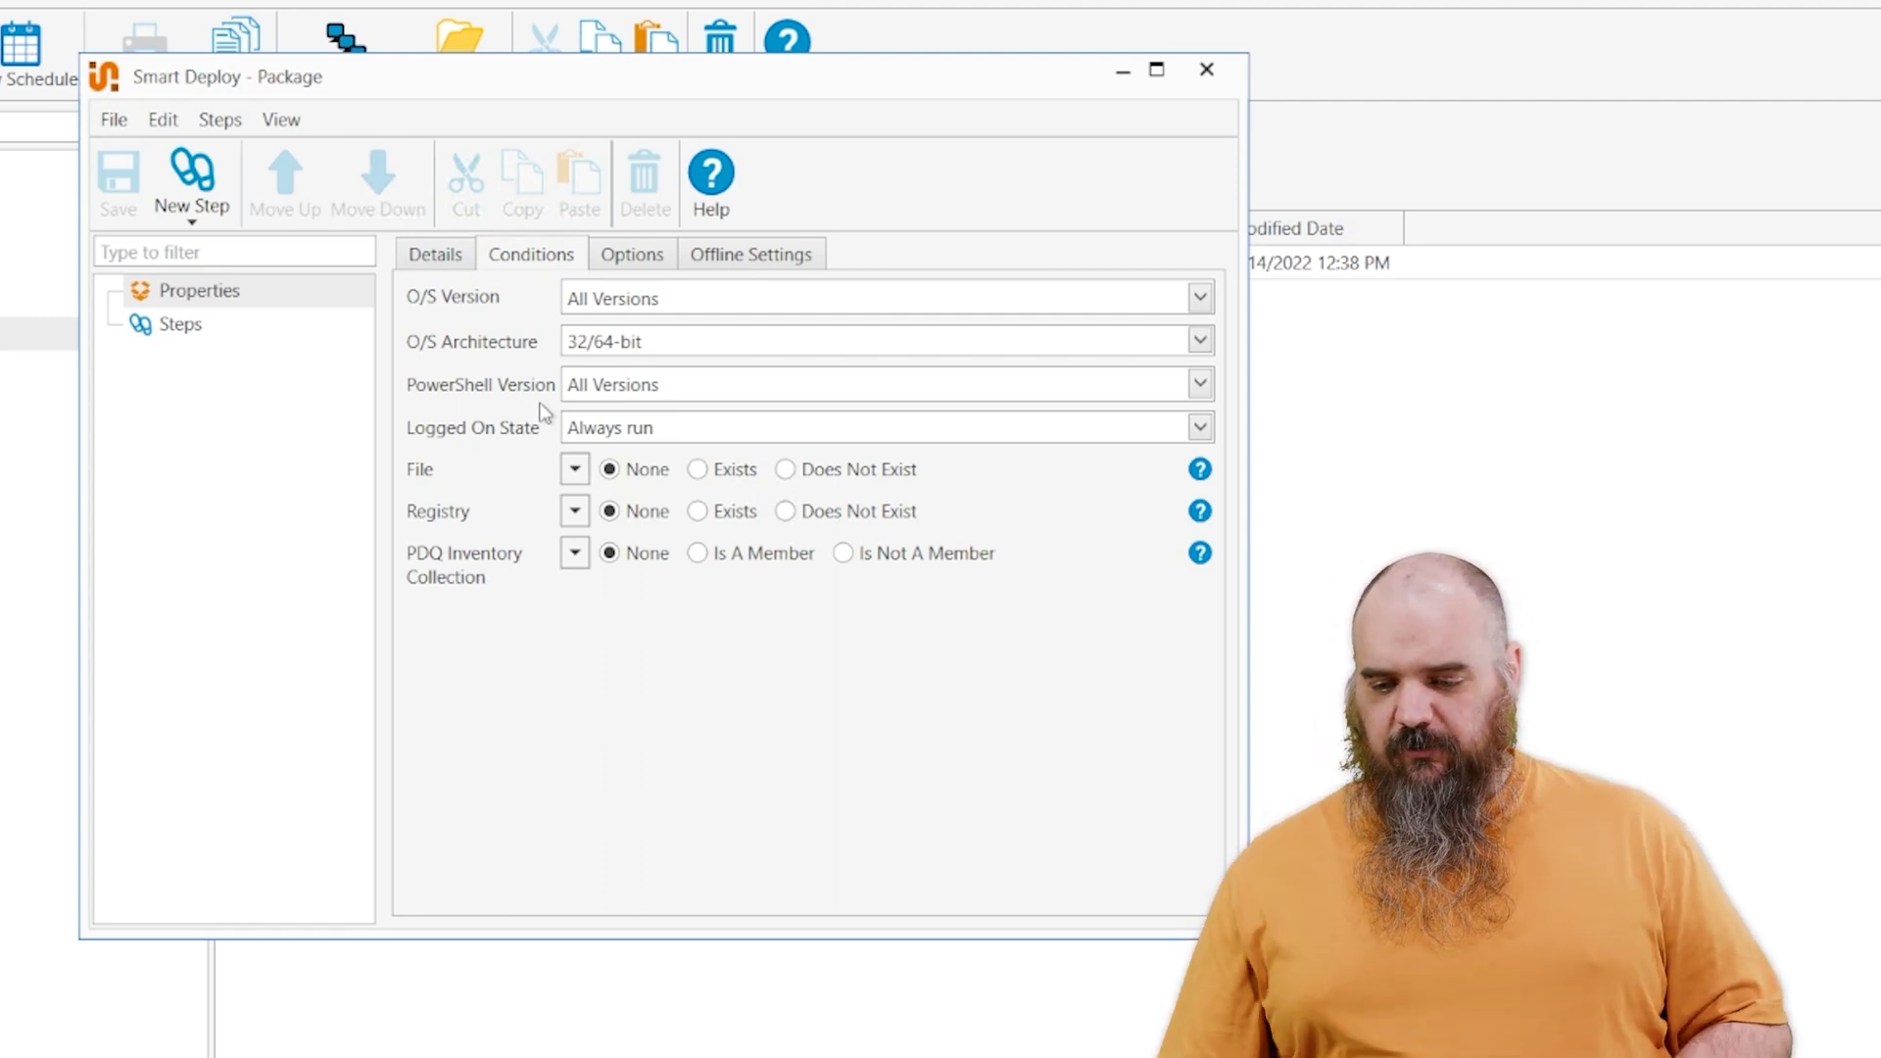
mouse_move(490, 324)
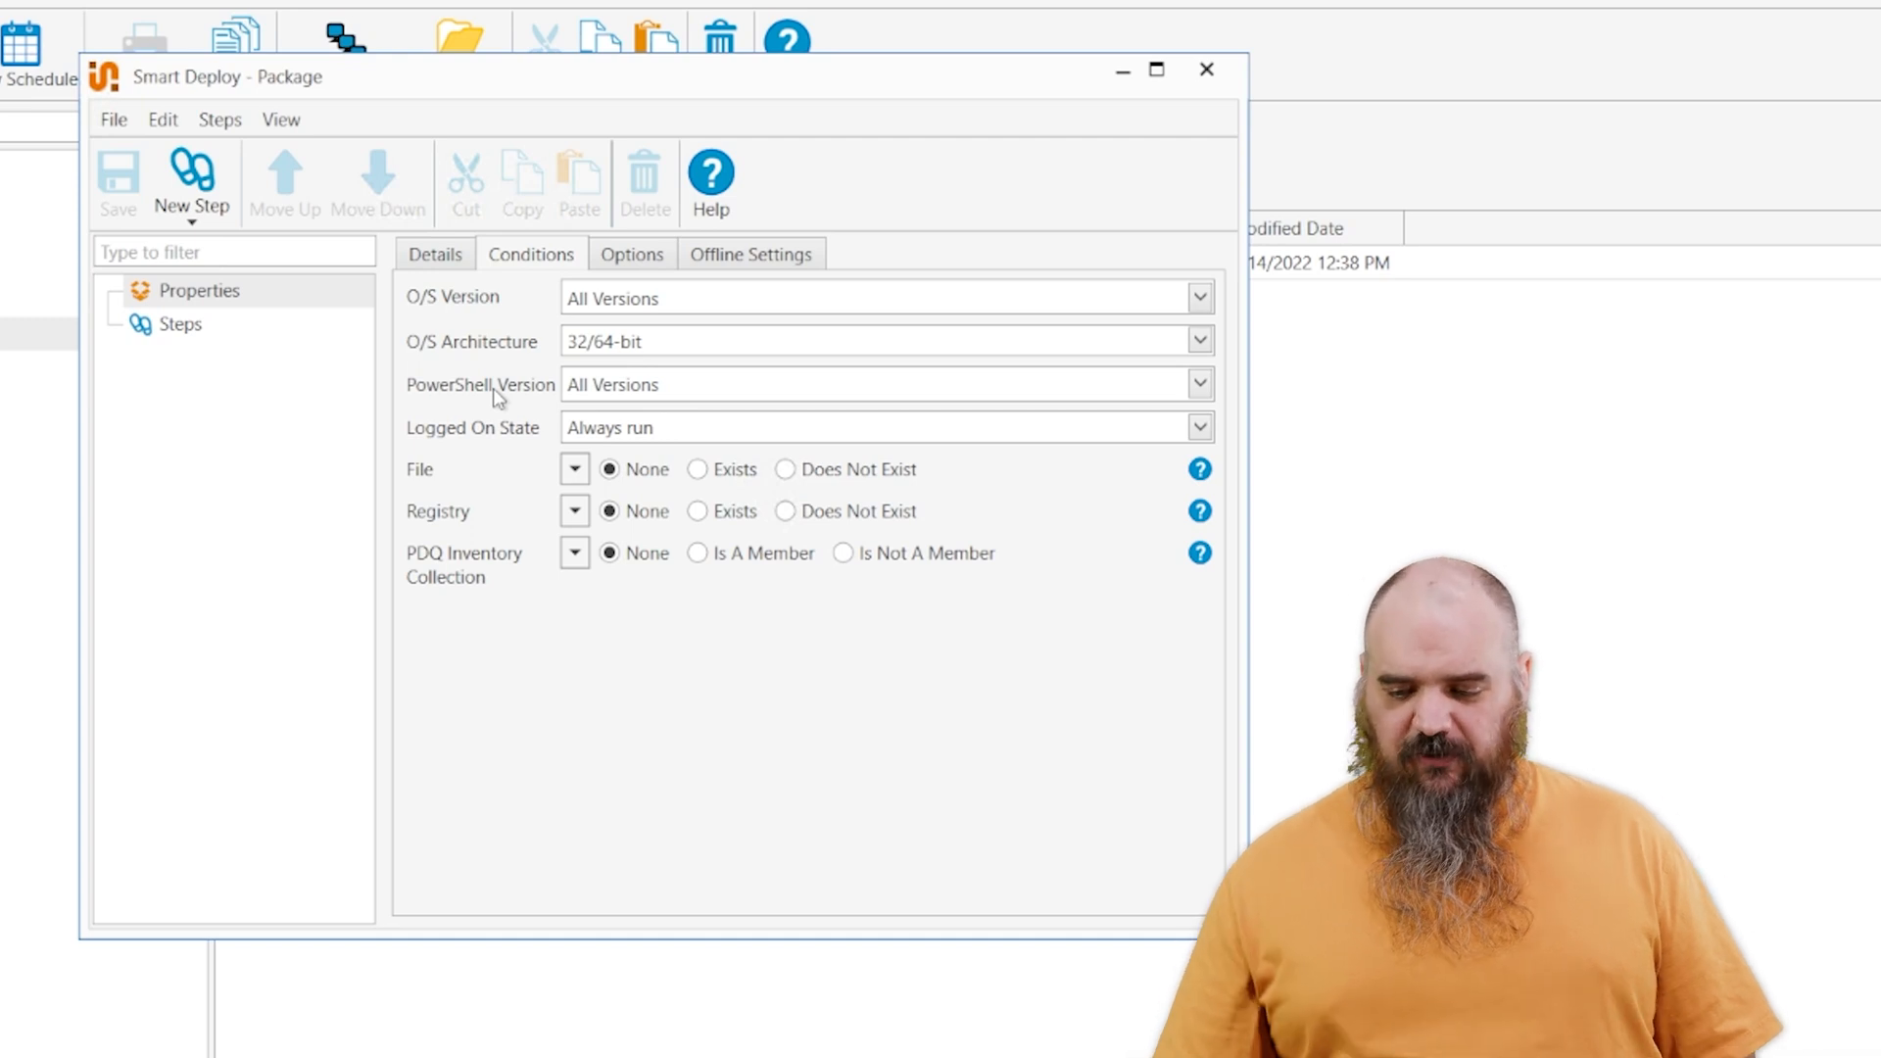
left_click(1196, 426)
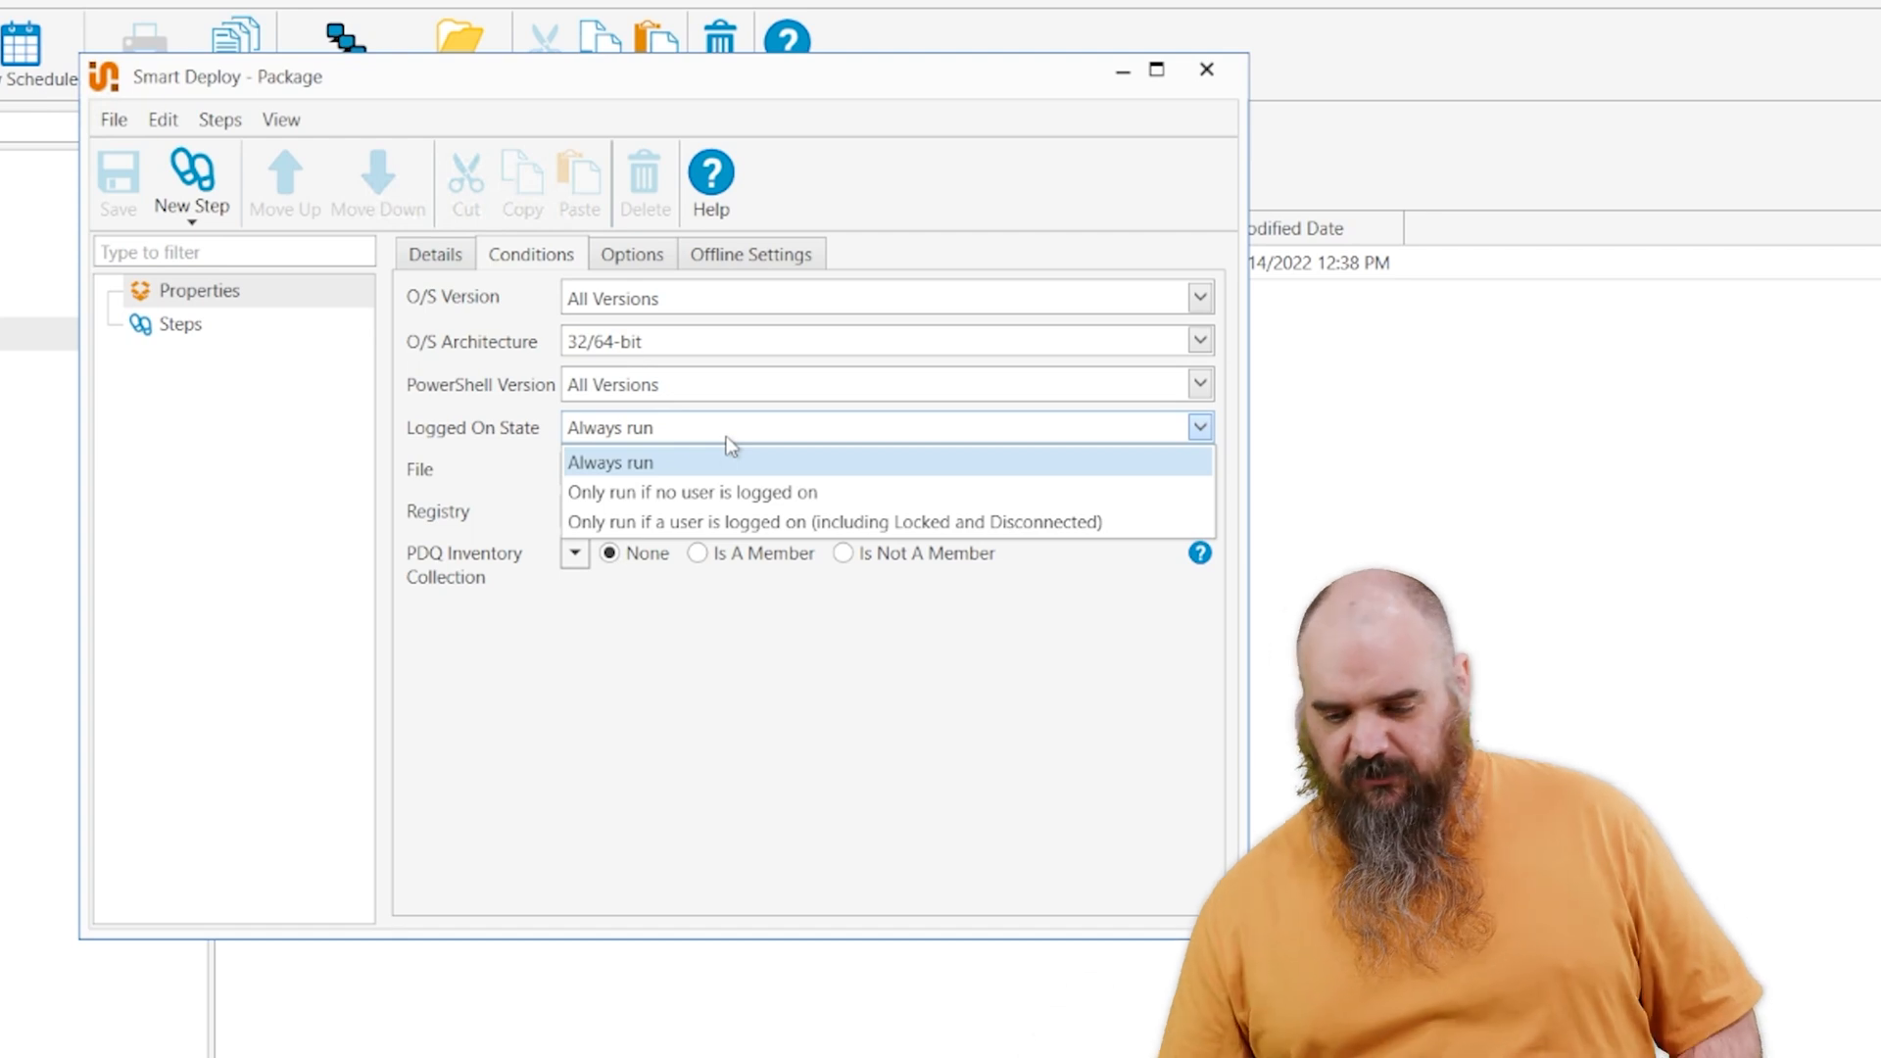
left_click(608, 461)
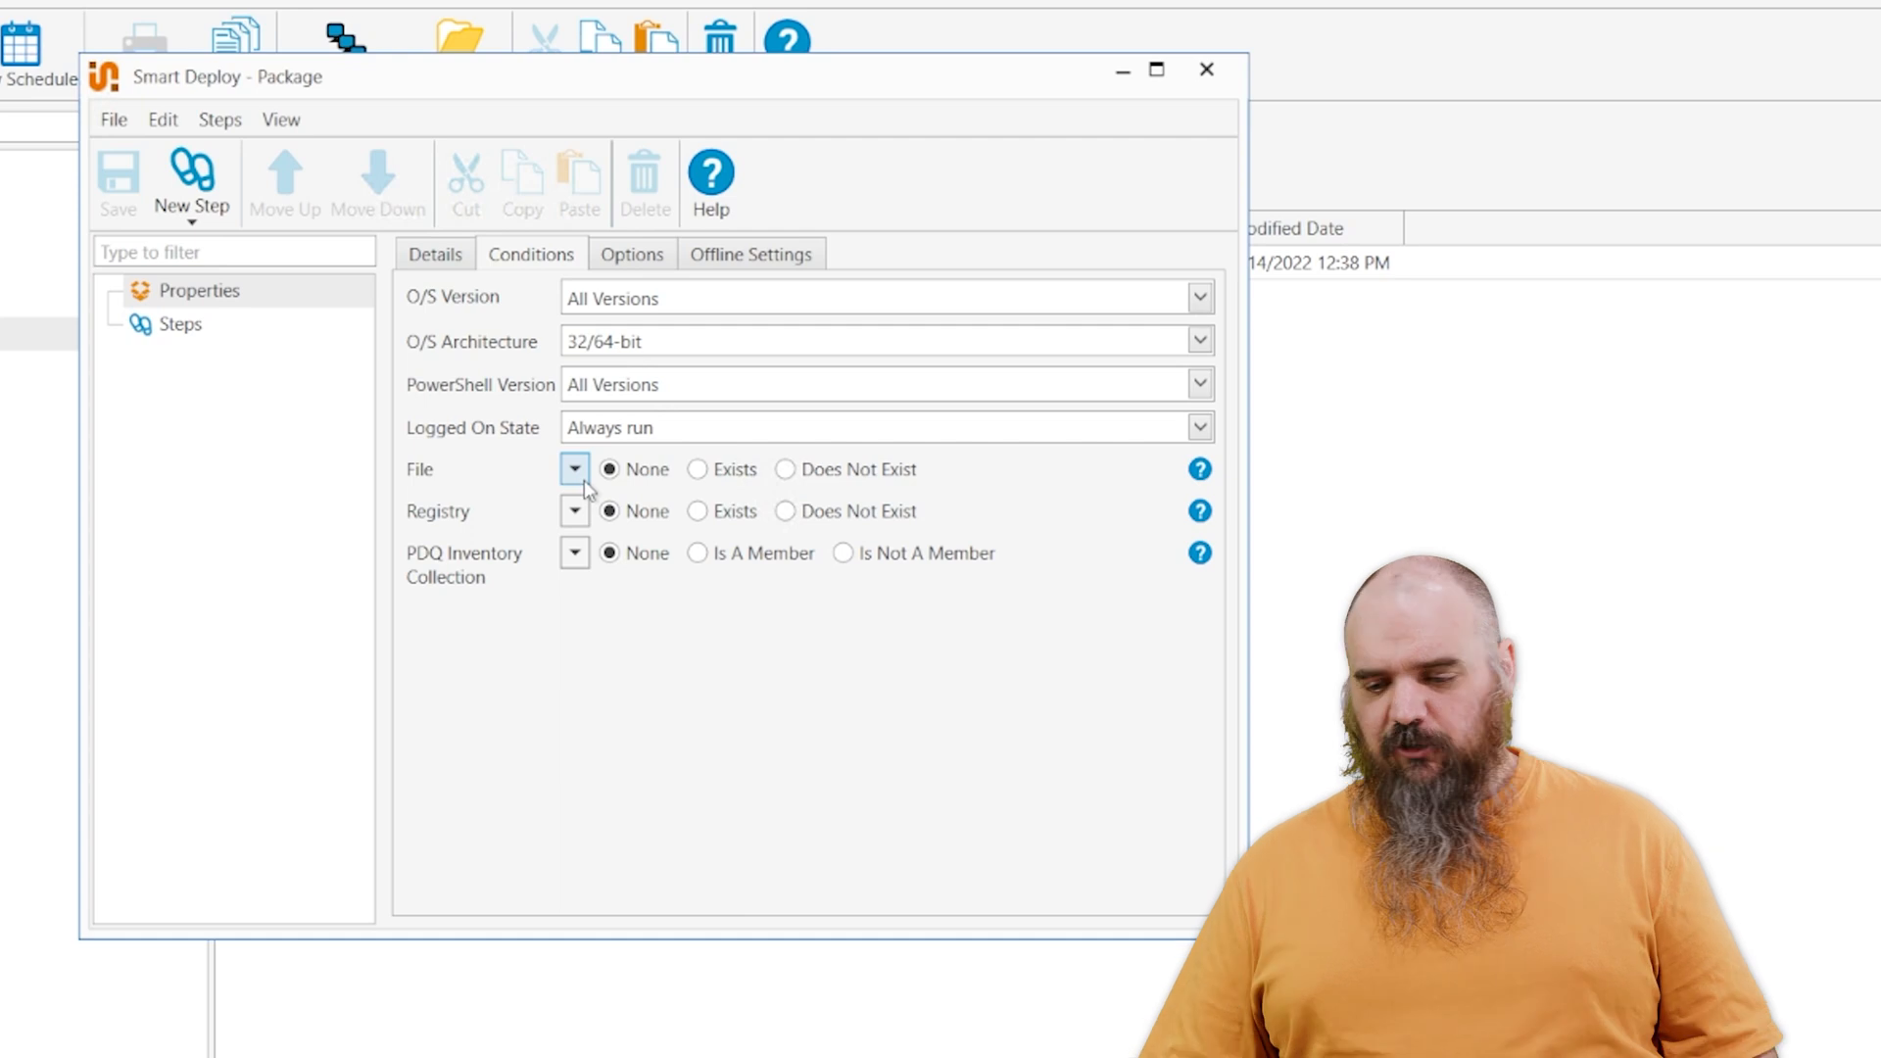
- Review the package's deployment options, leaving Run As at Deploy User (program default)
left_click(631, 253)
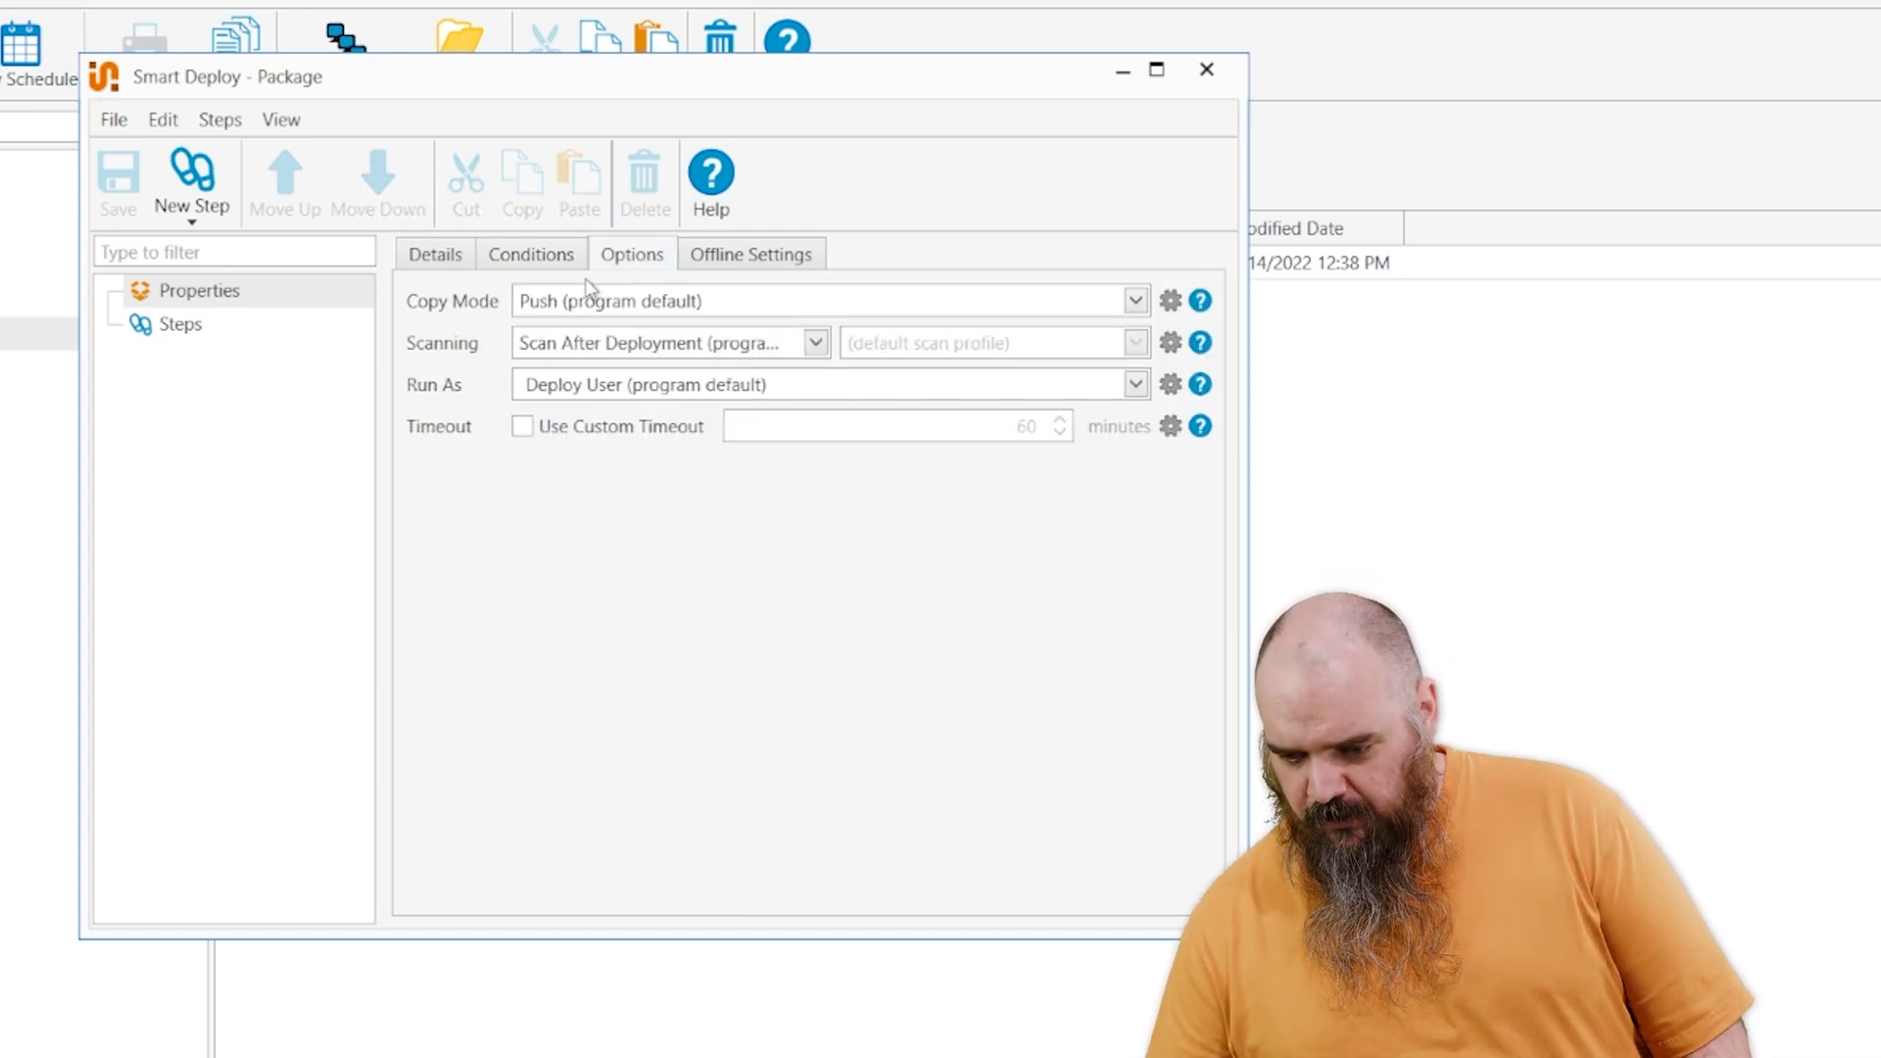
mouse_move(610, 333)
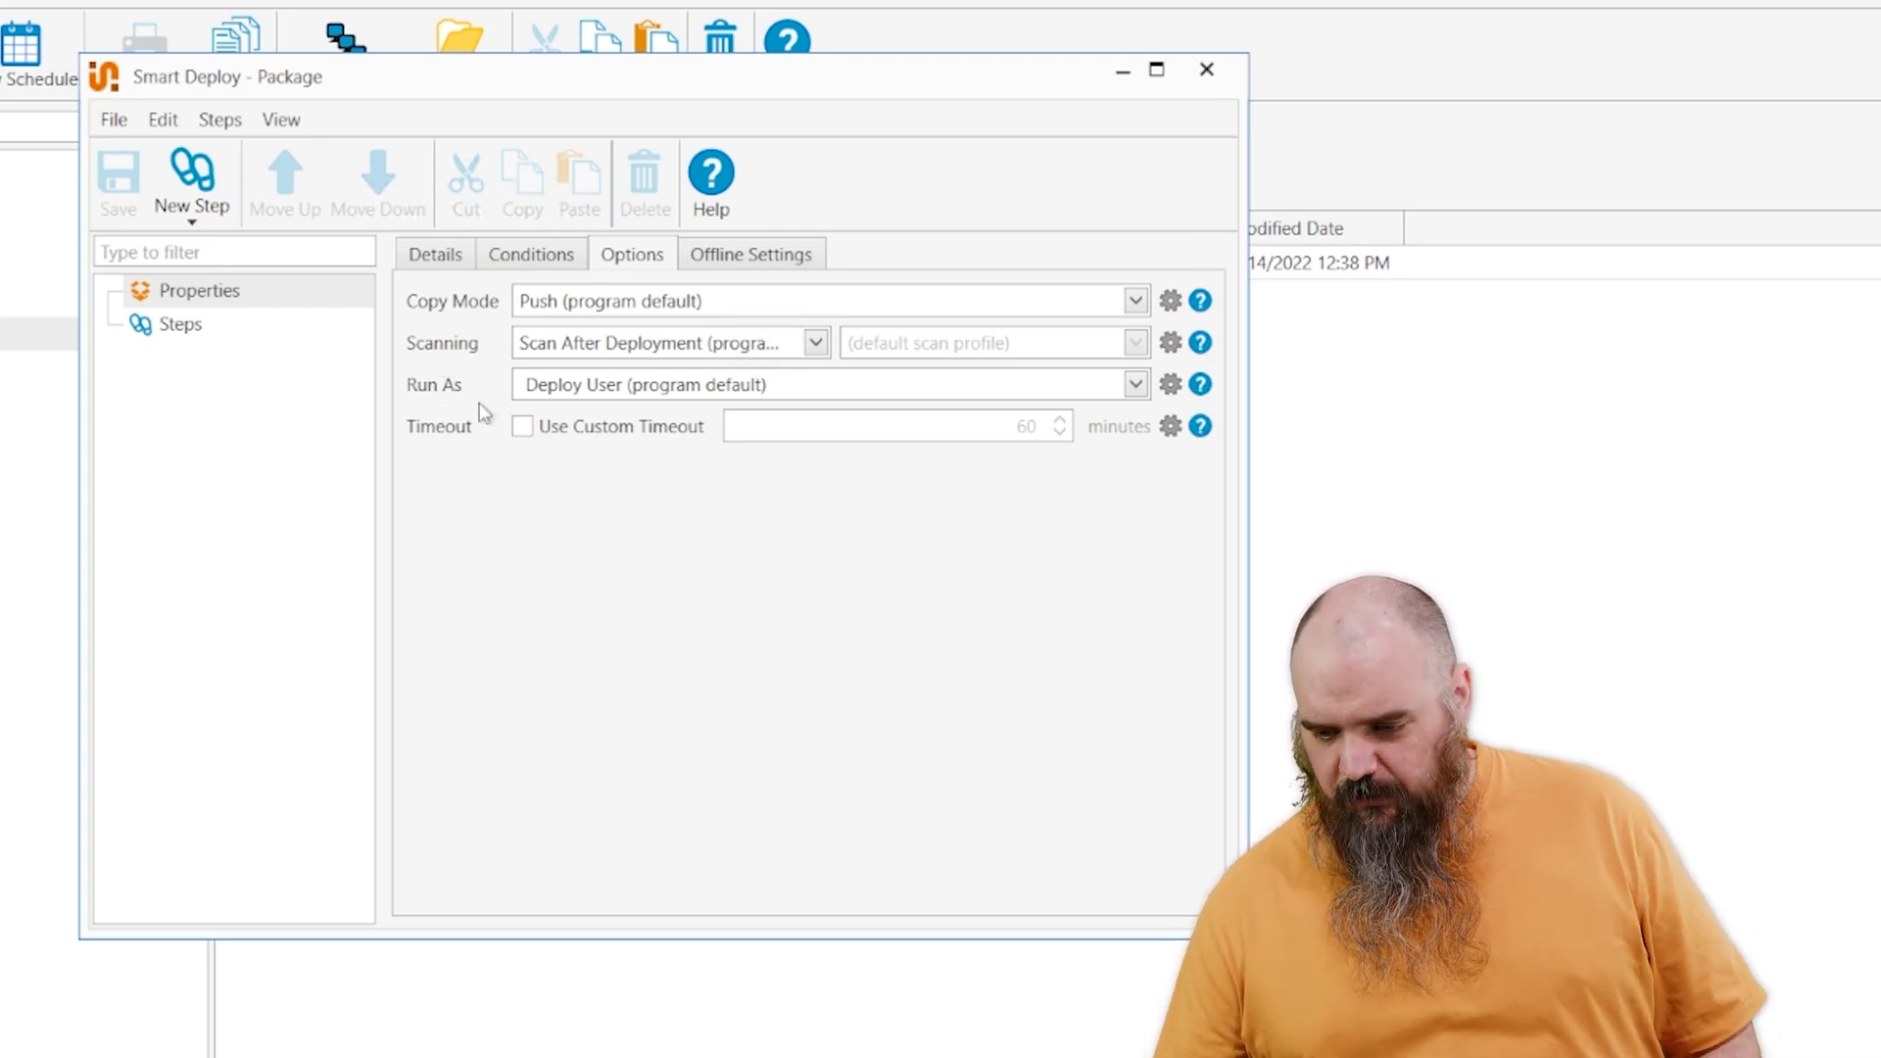
left_click(1132, 384)
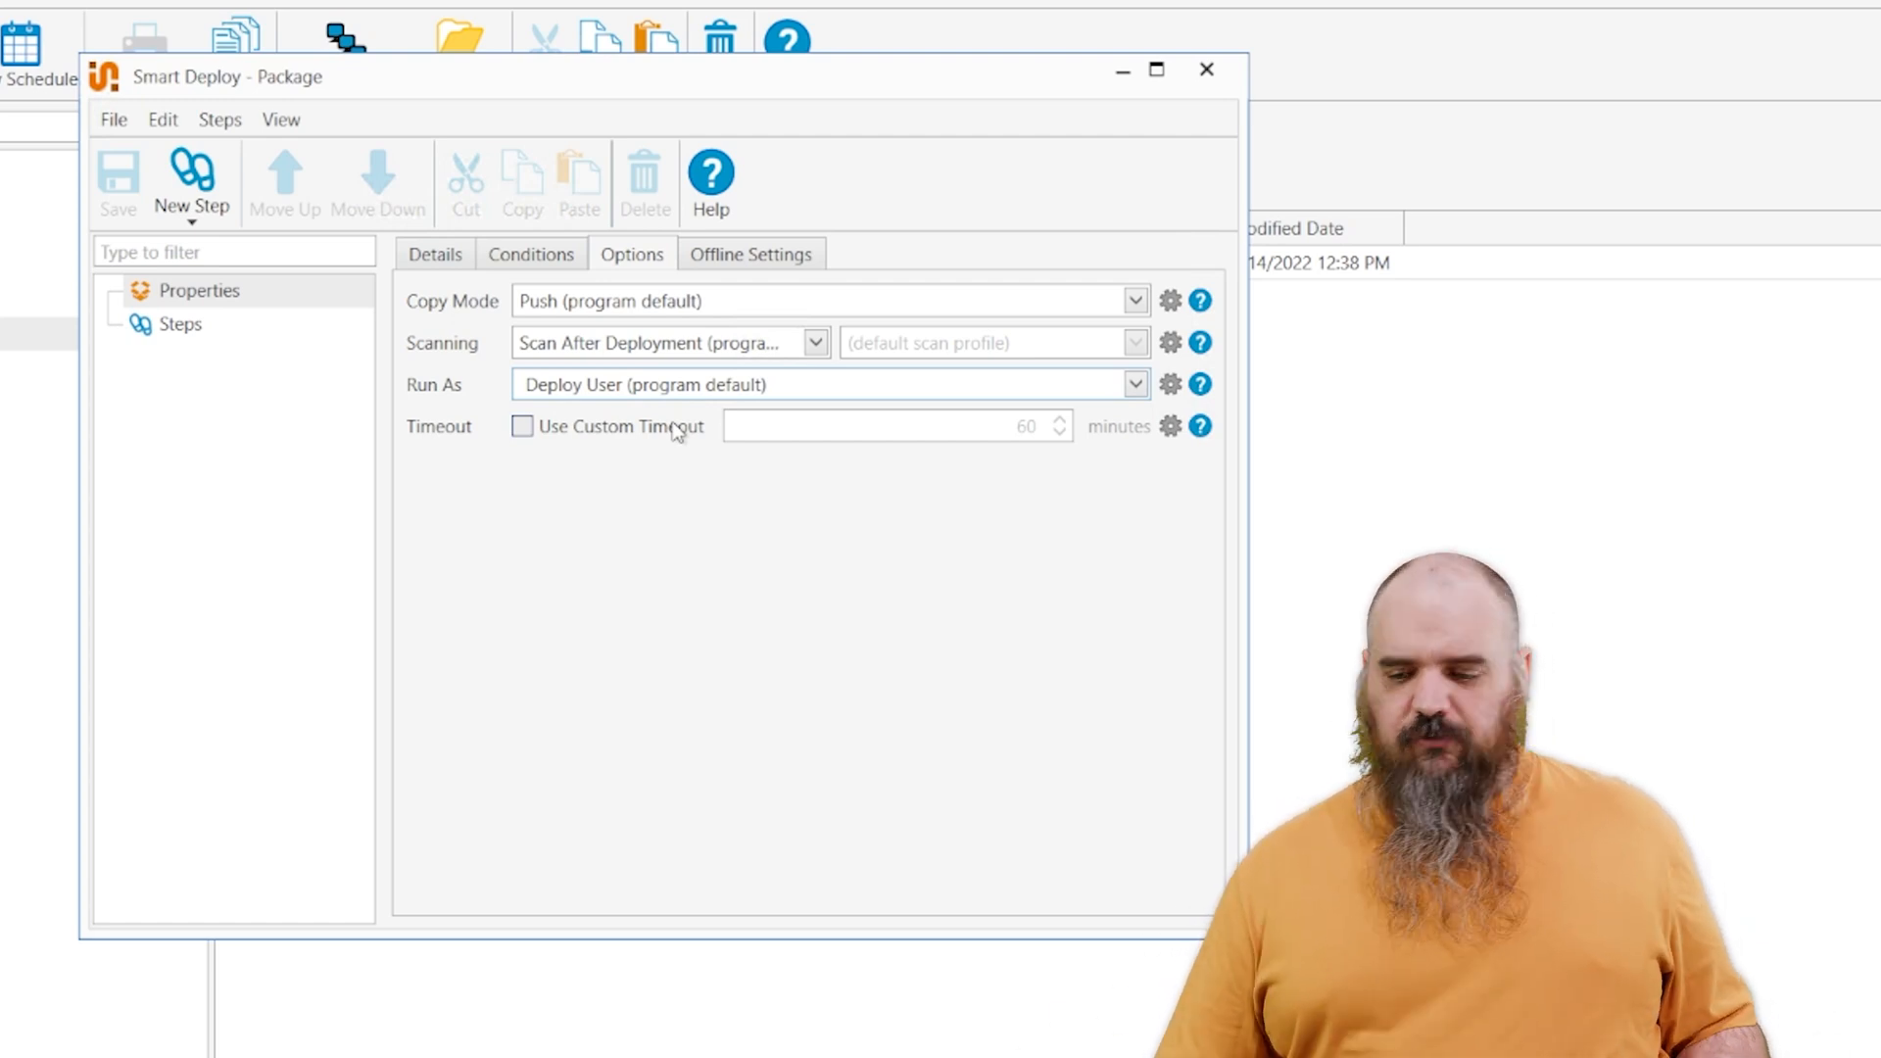
left_click(1132, 384)
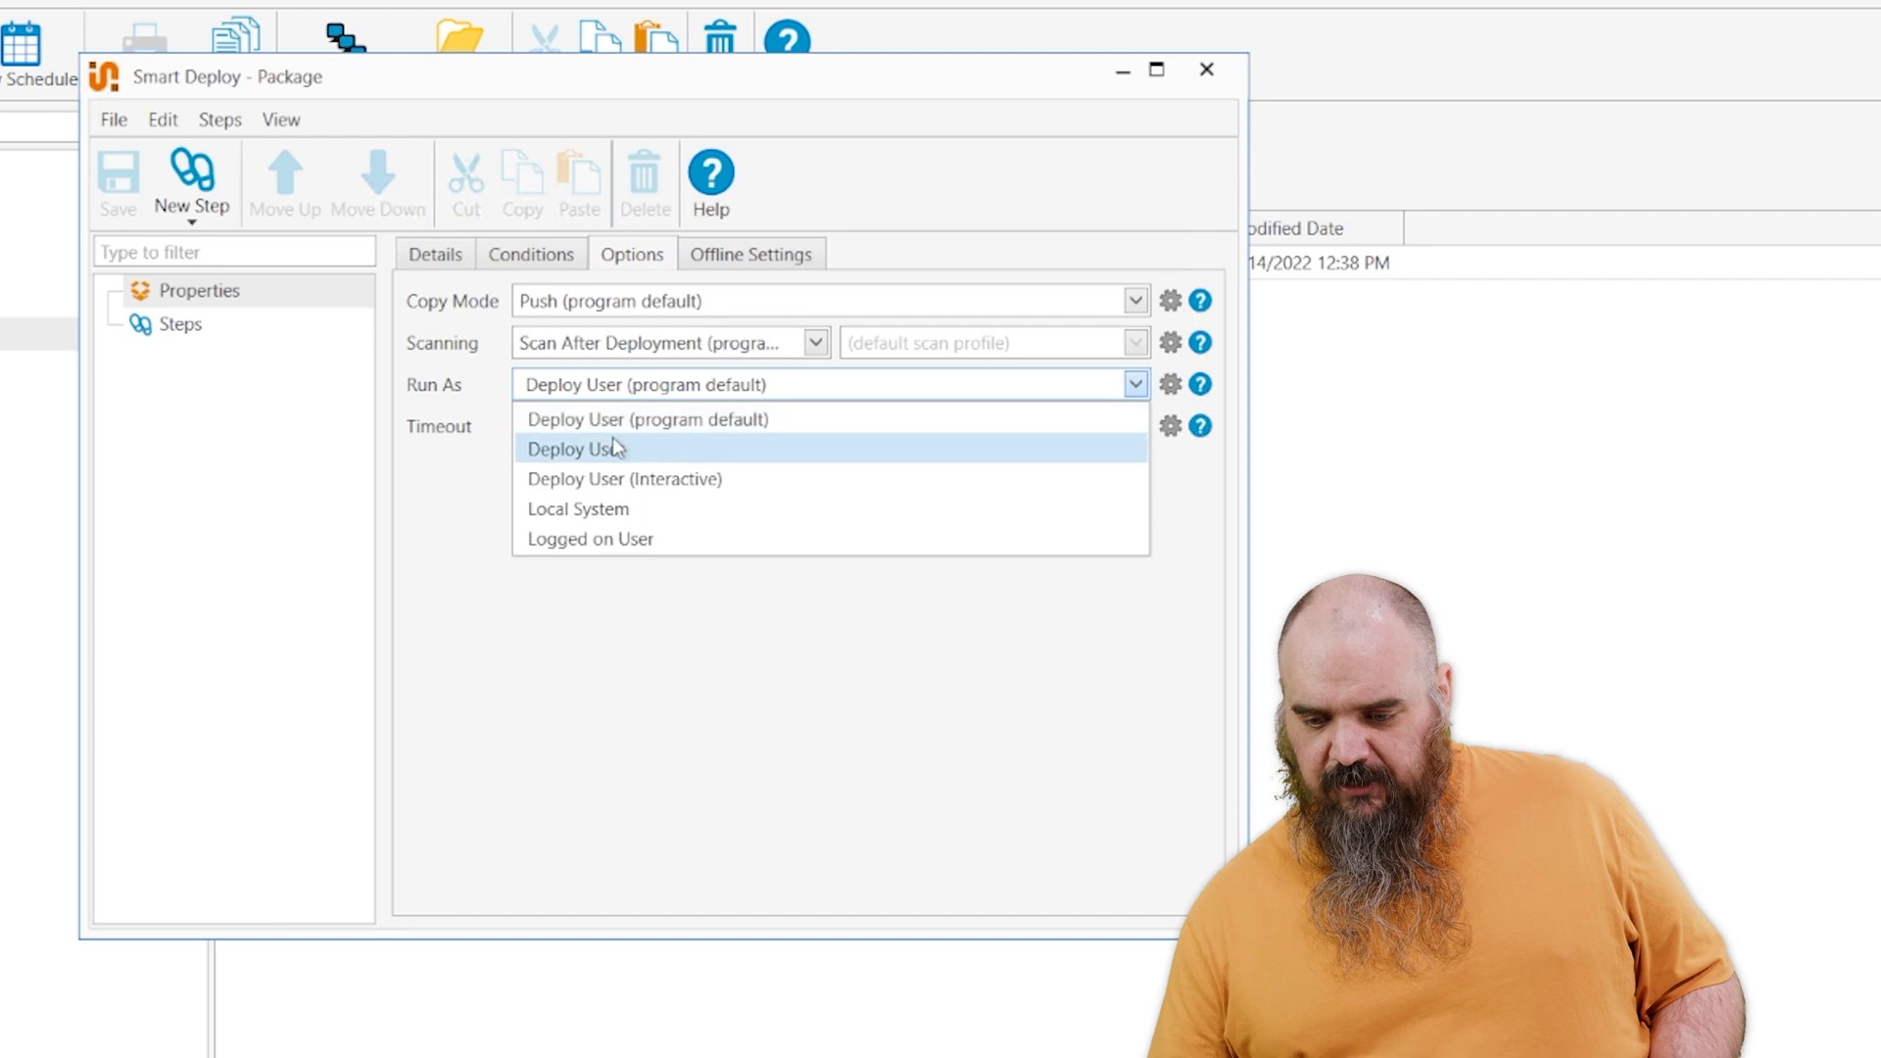
mouse_move(599, 508)
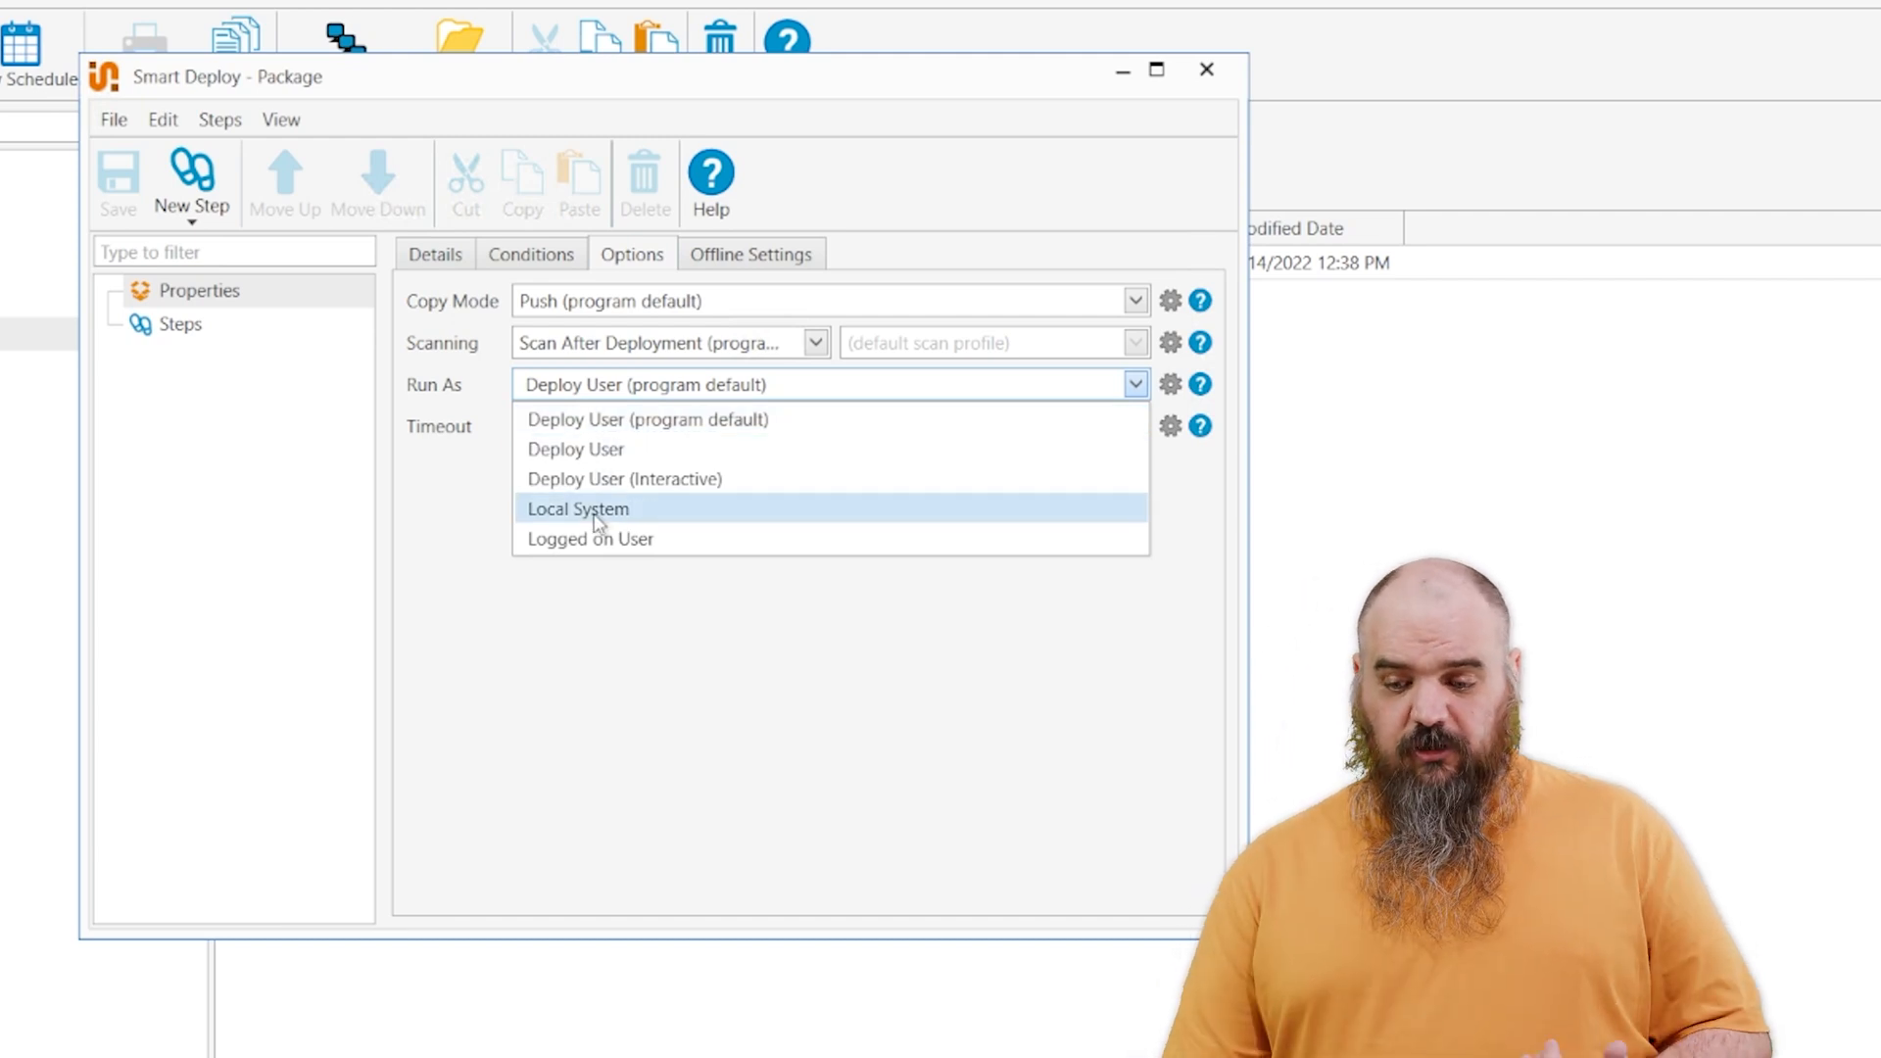
mouse_move(624, 479)
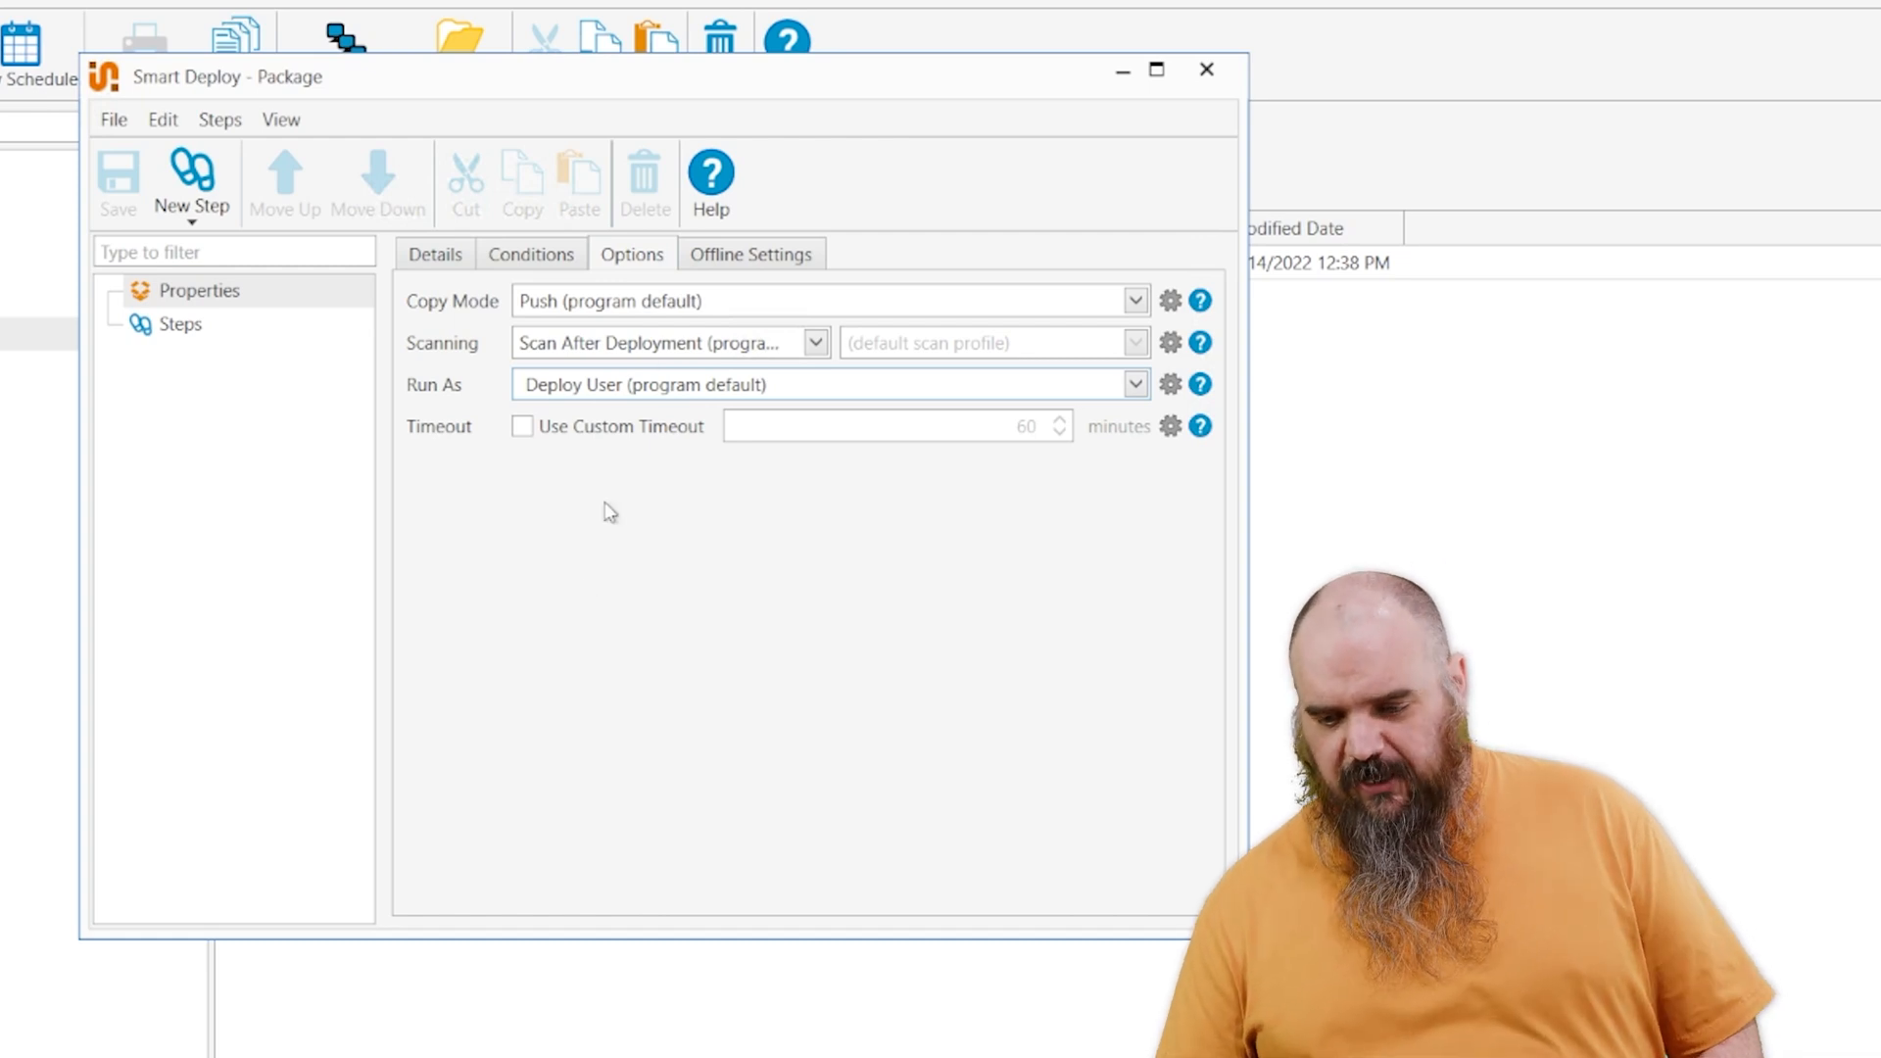
- Review offline settings left at Preferences, then show the available step types
left_click(750, 253)
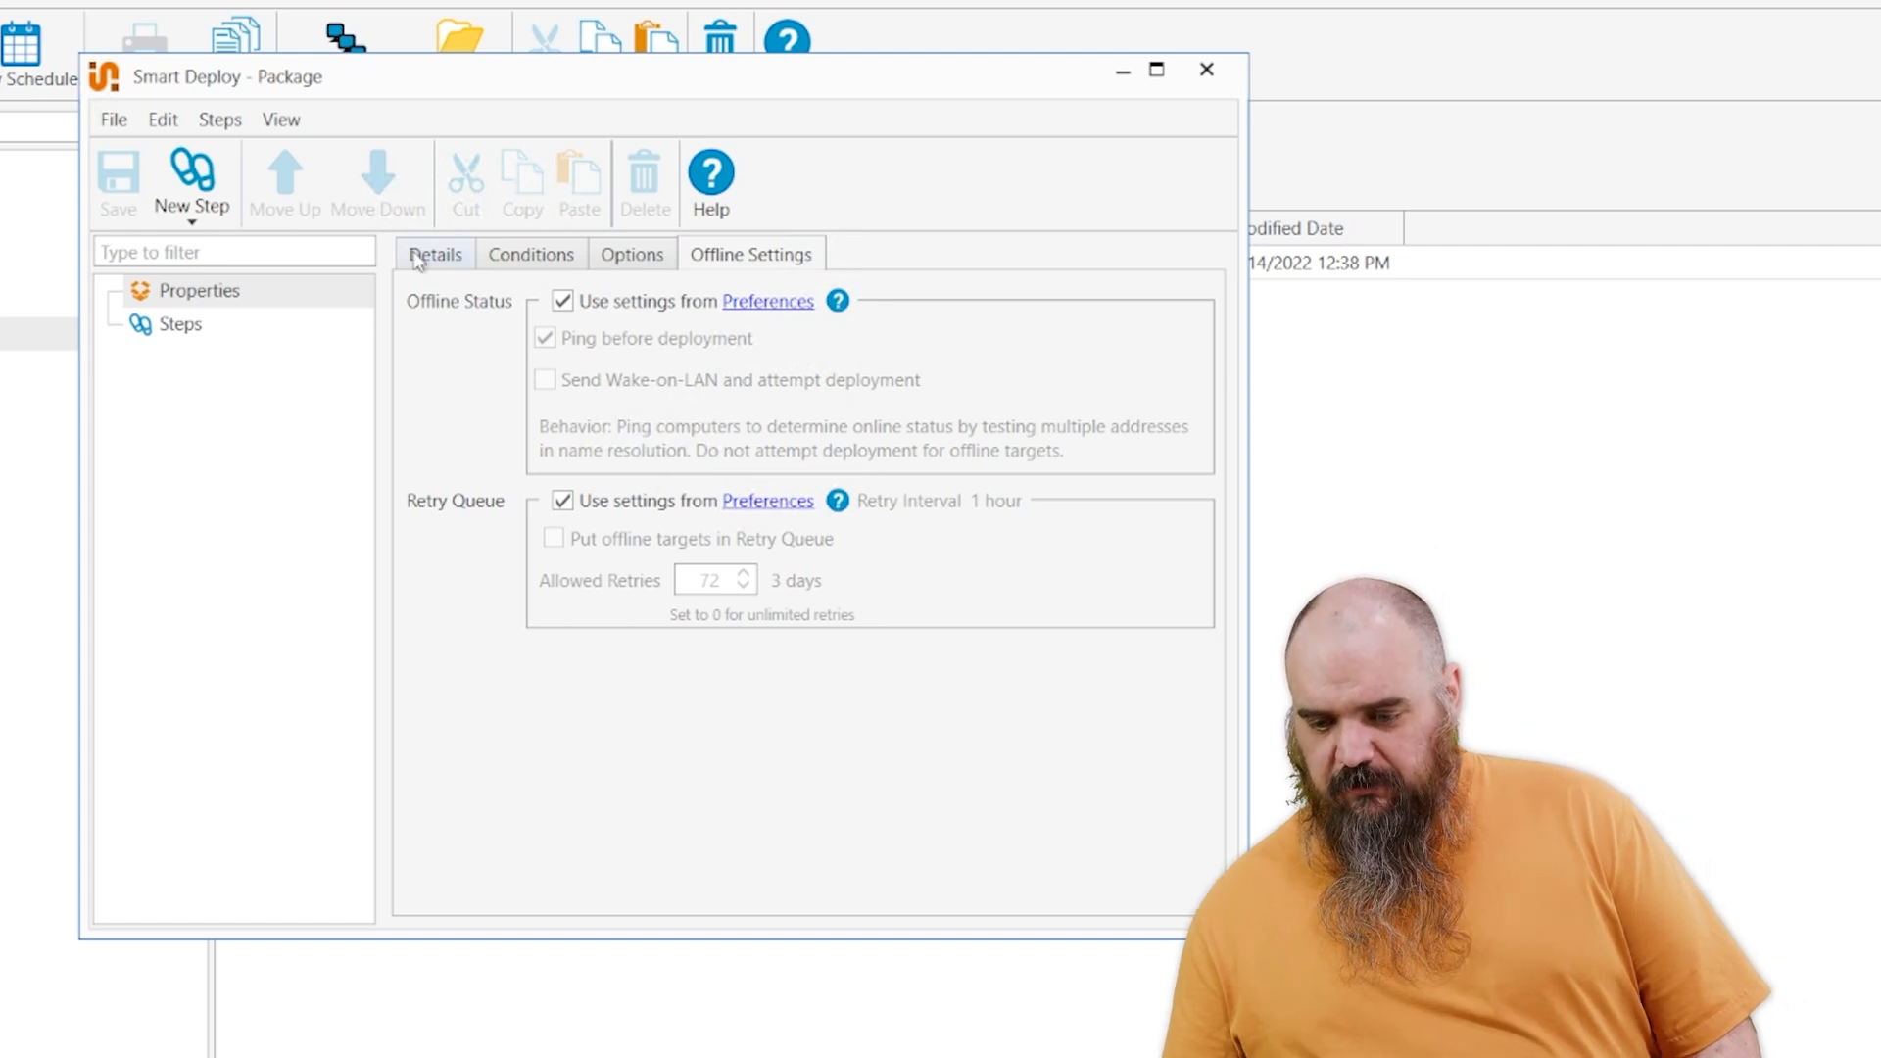
left_click(178, 324)
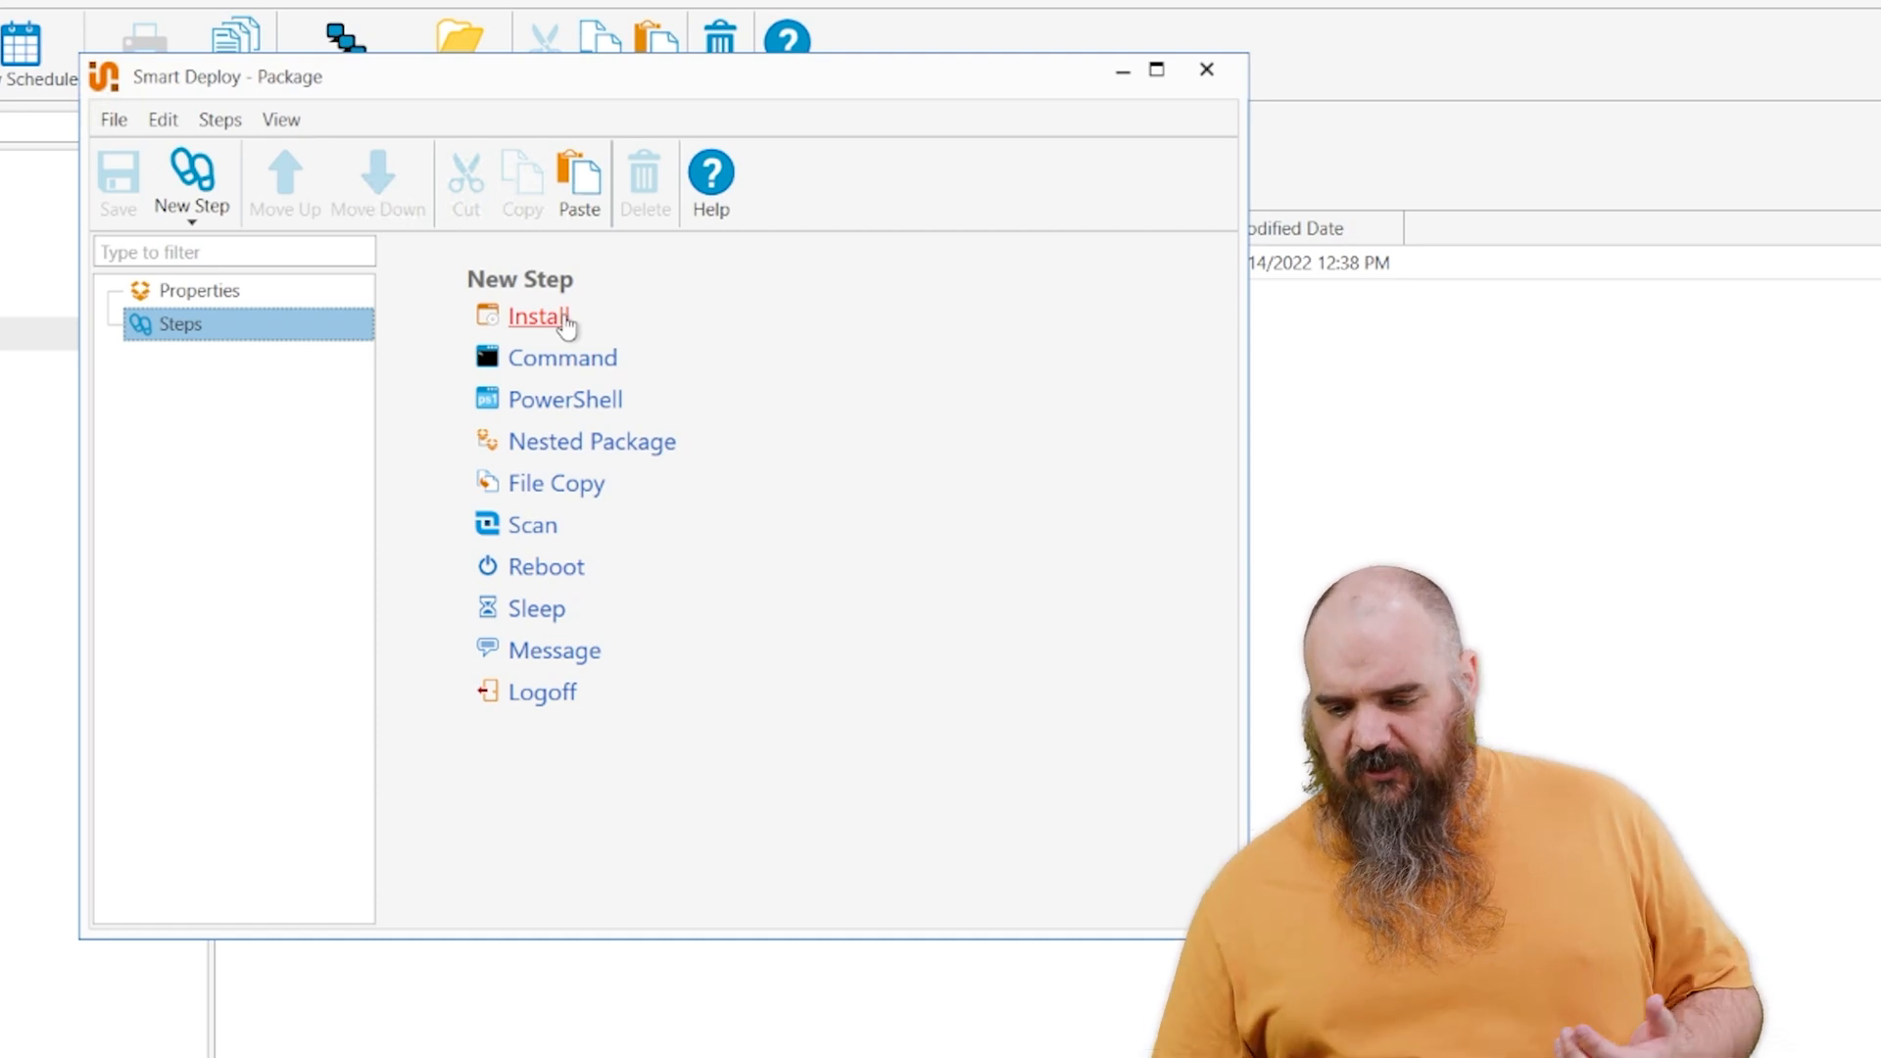
mouse_move(560, 358)
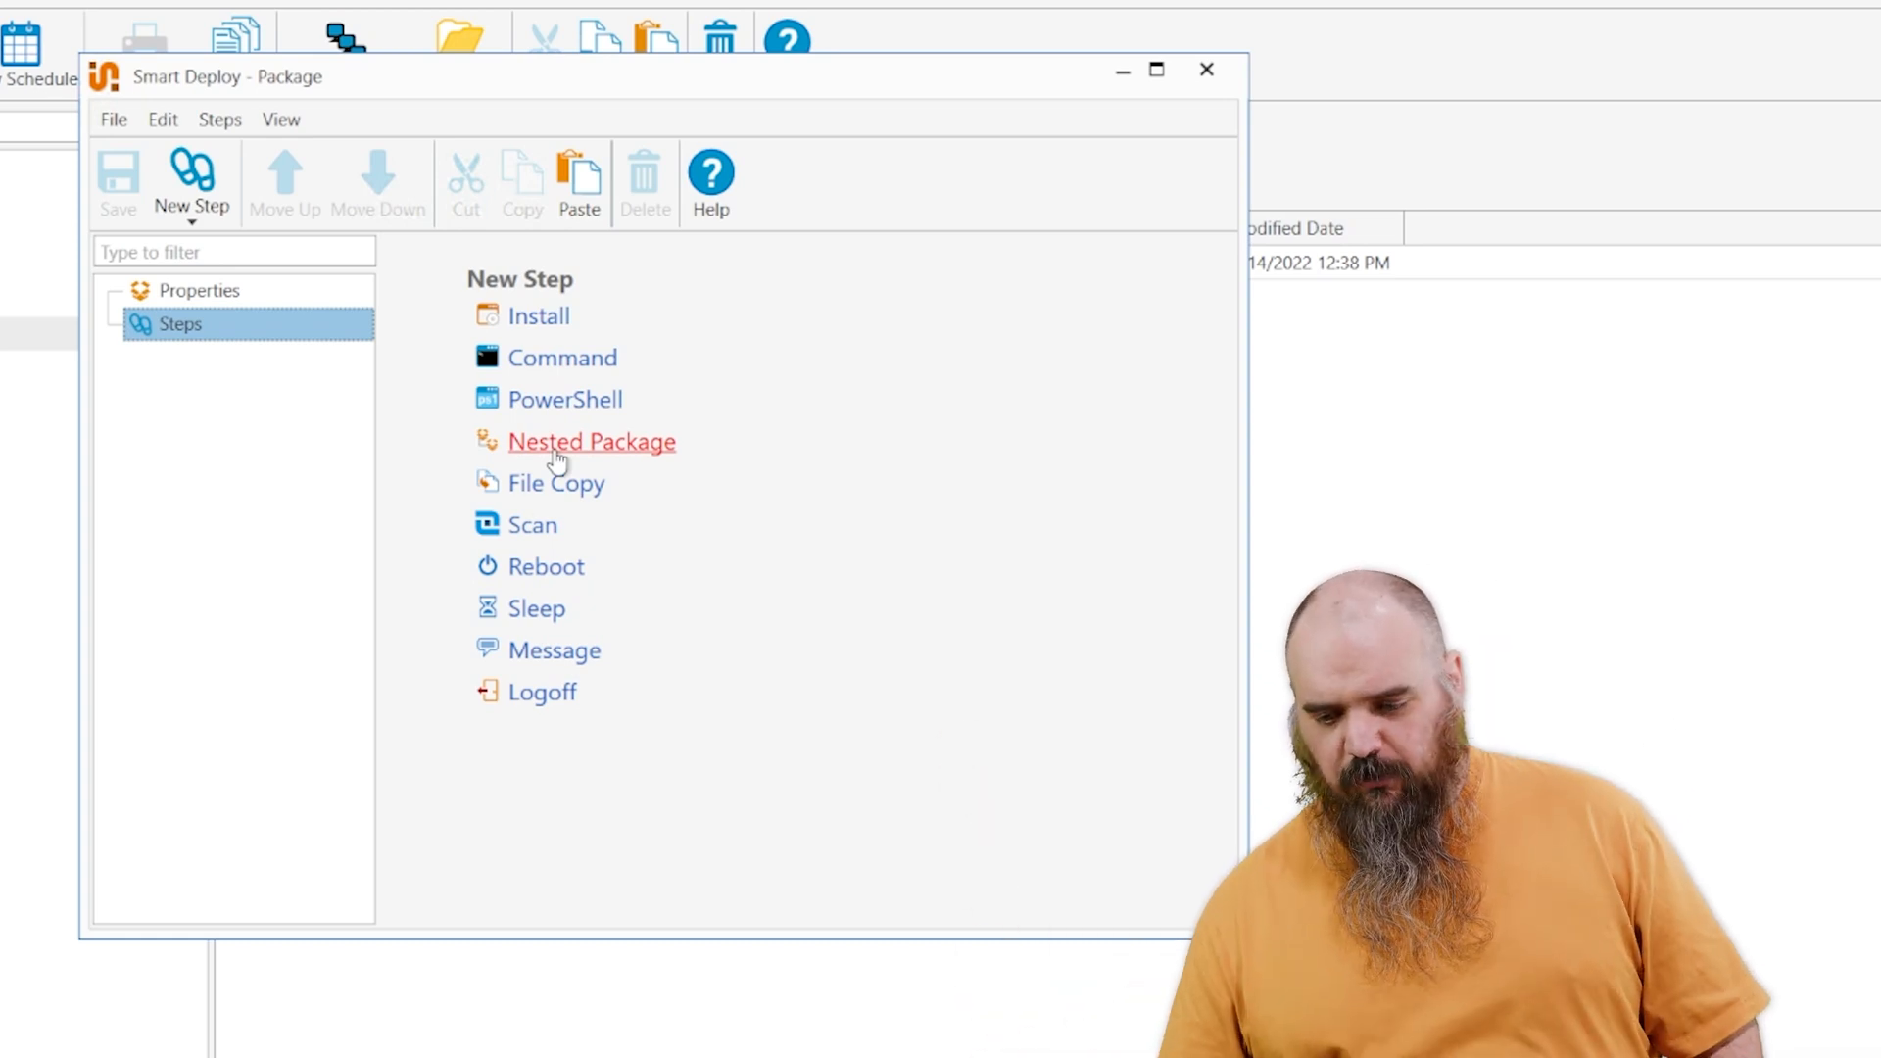
- Add Step 1 - File Copy with empty source and target, returning to the step list
left_click(558, 482)
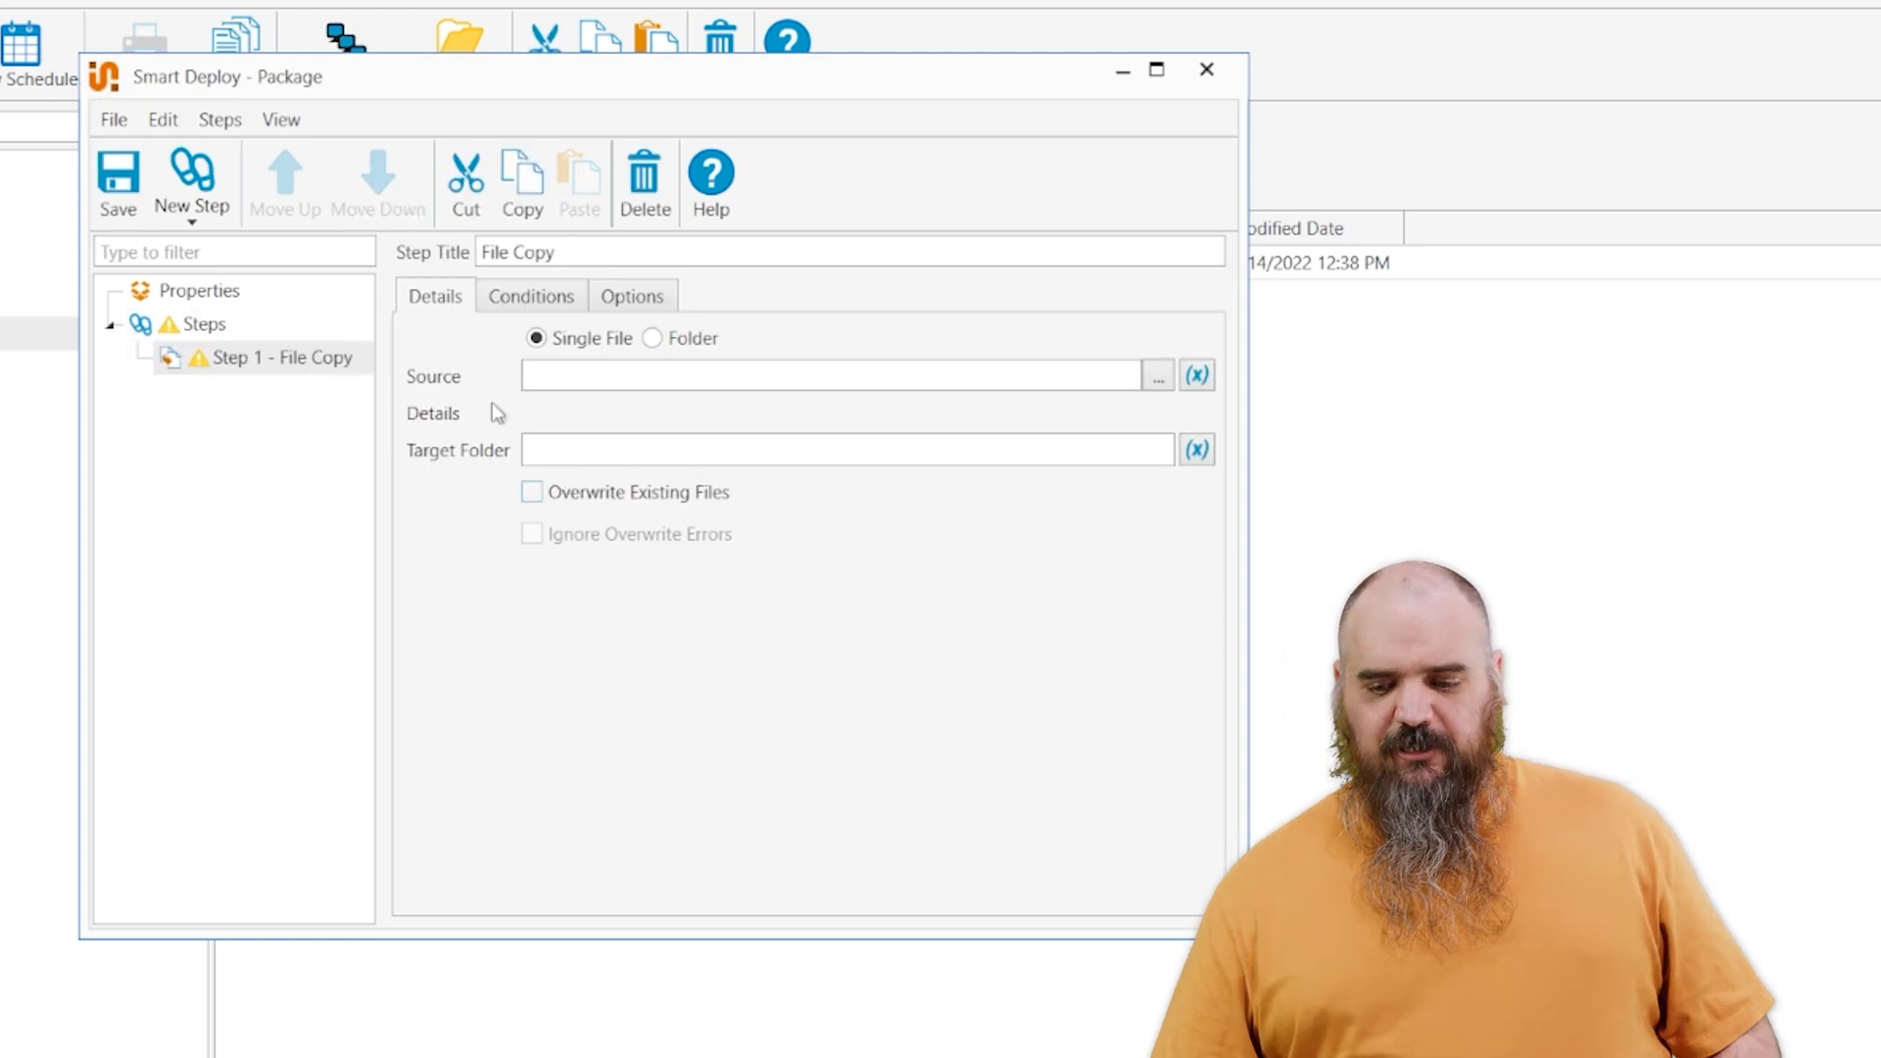
left_click(203, 325)
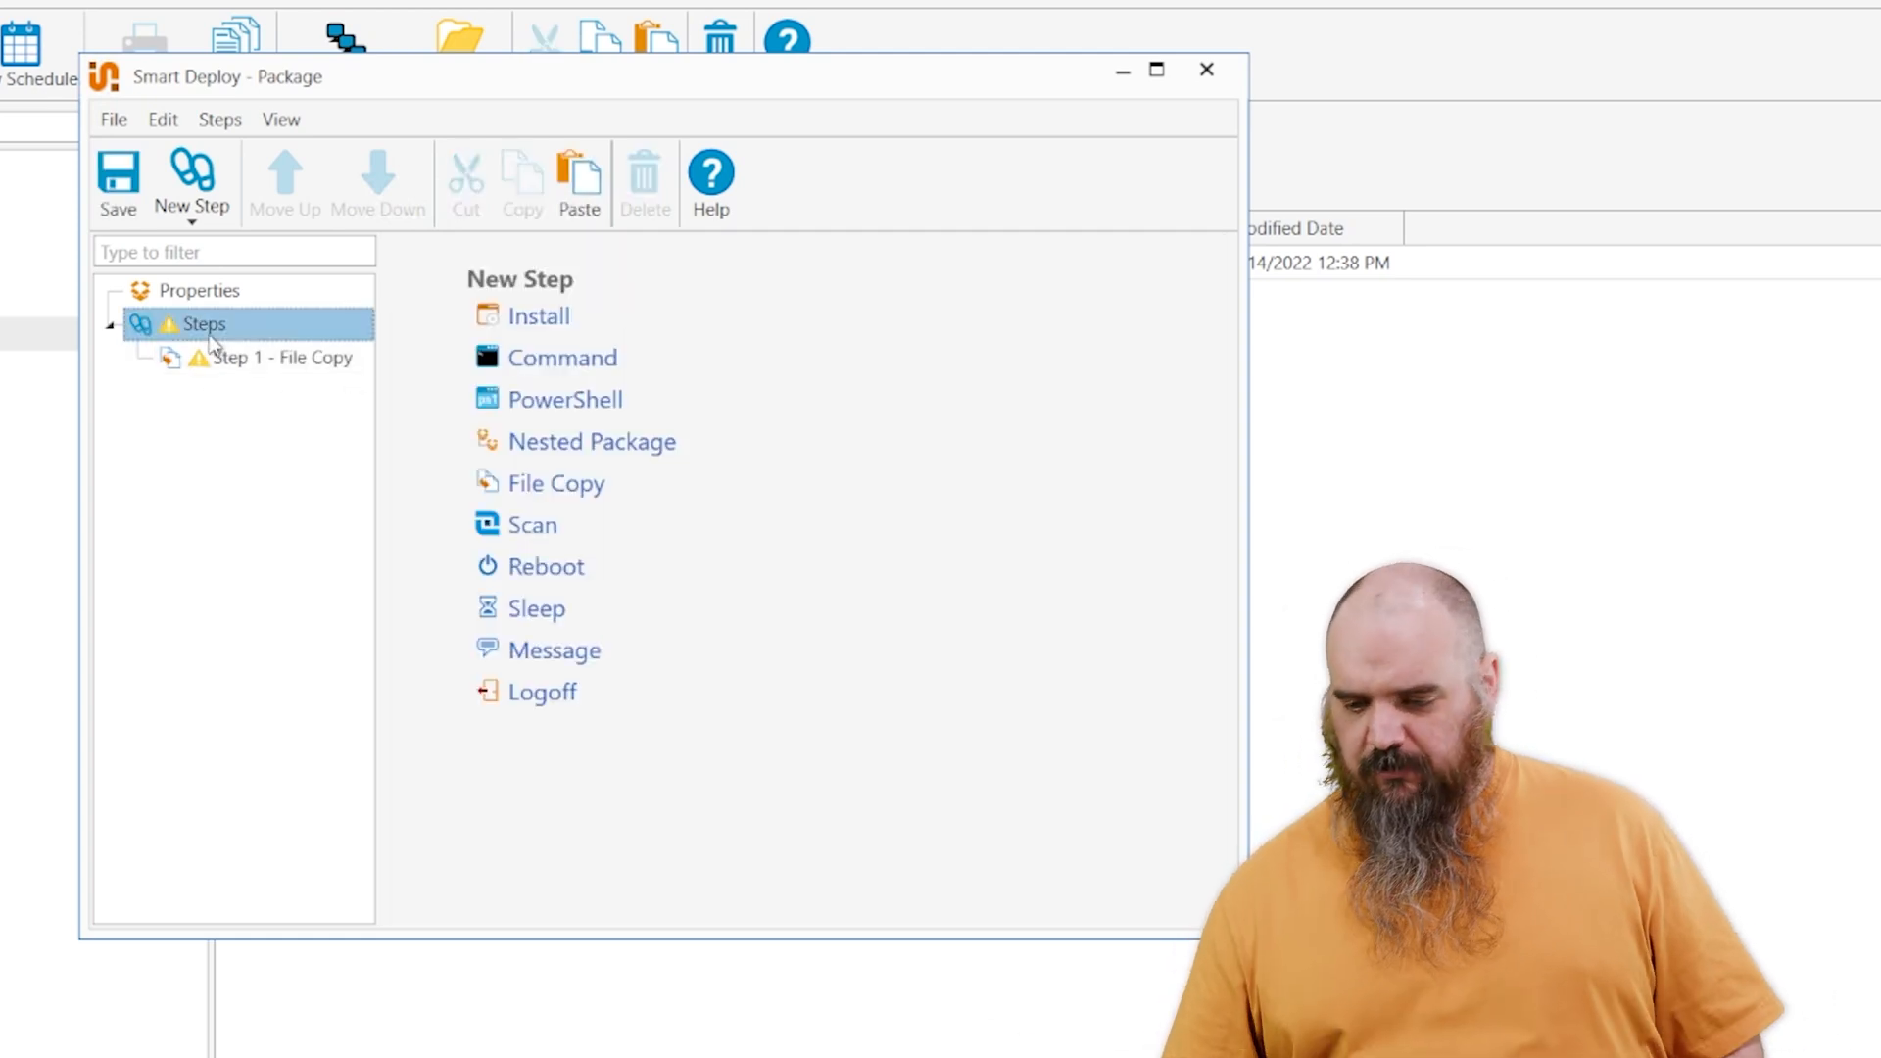
mouse_move(560, 550)
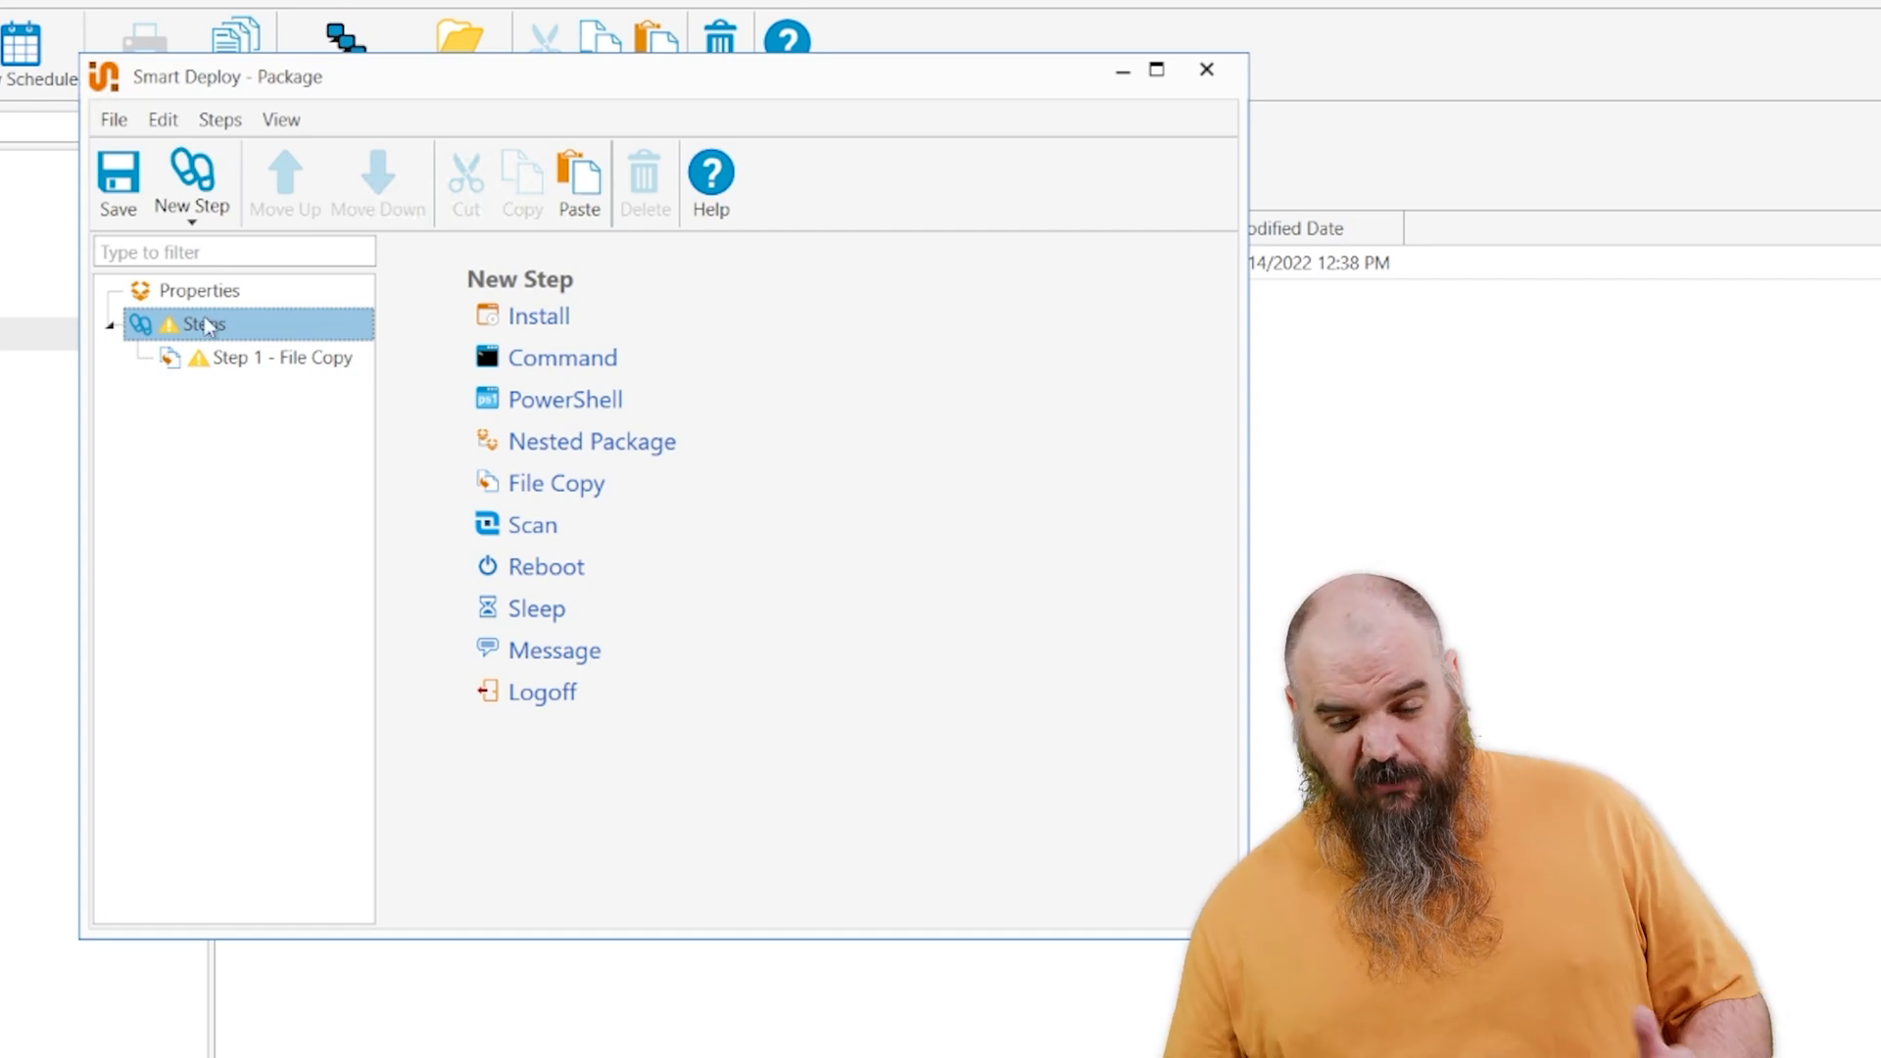
mouse_move(203, 326)
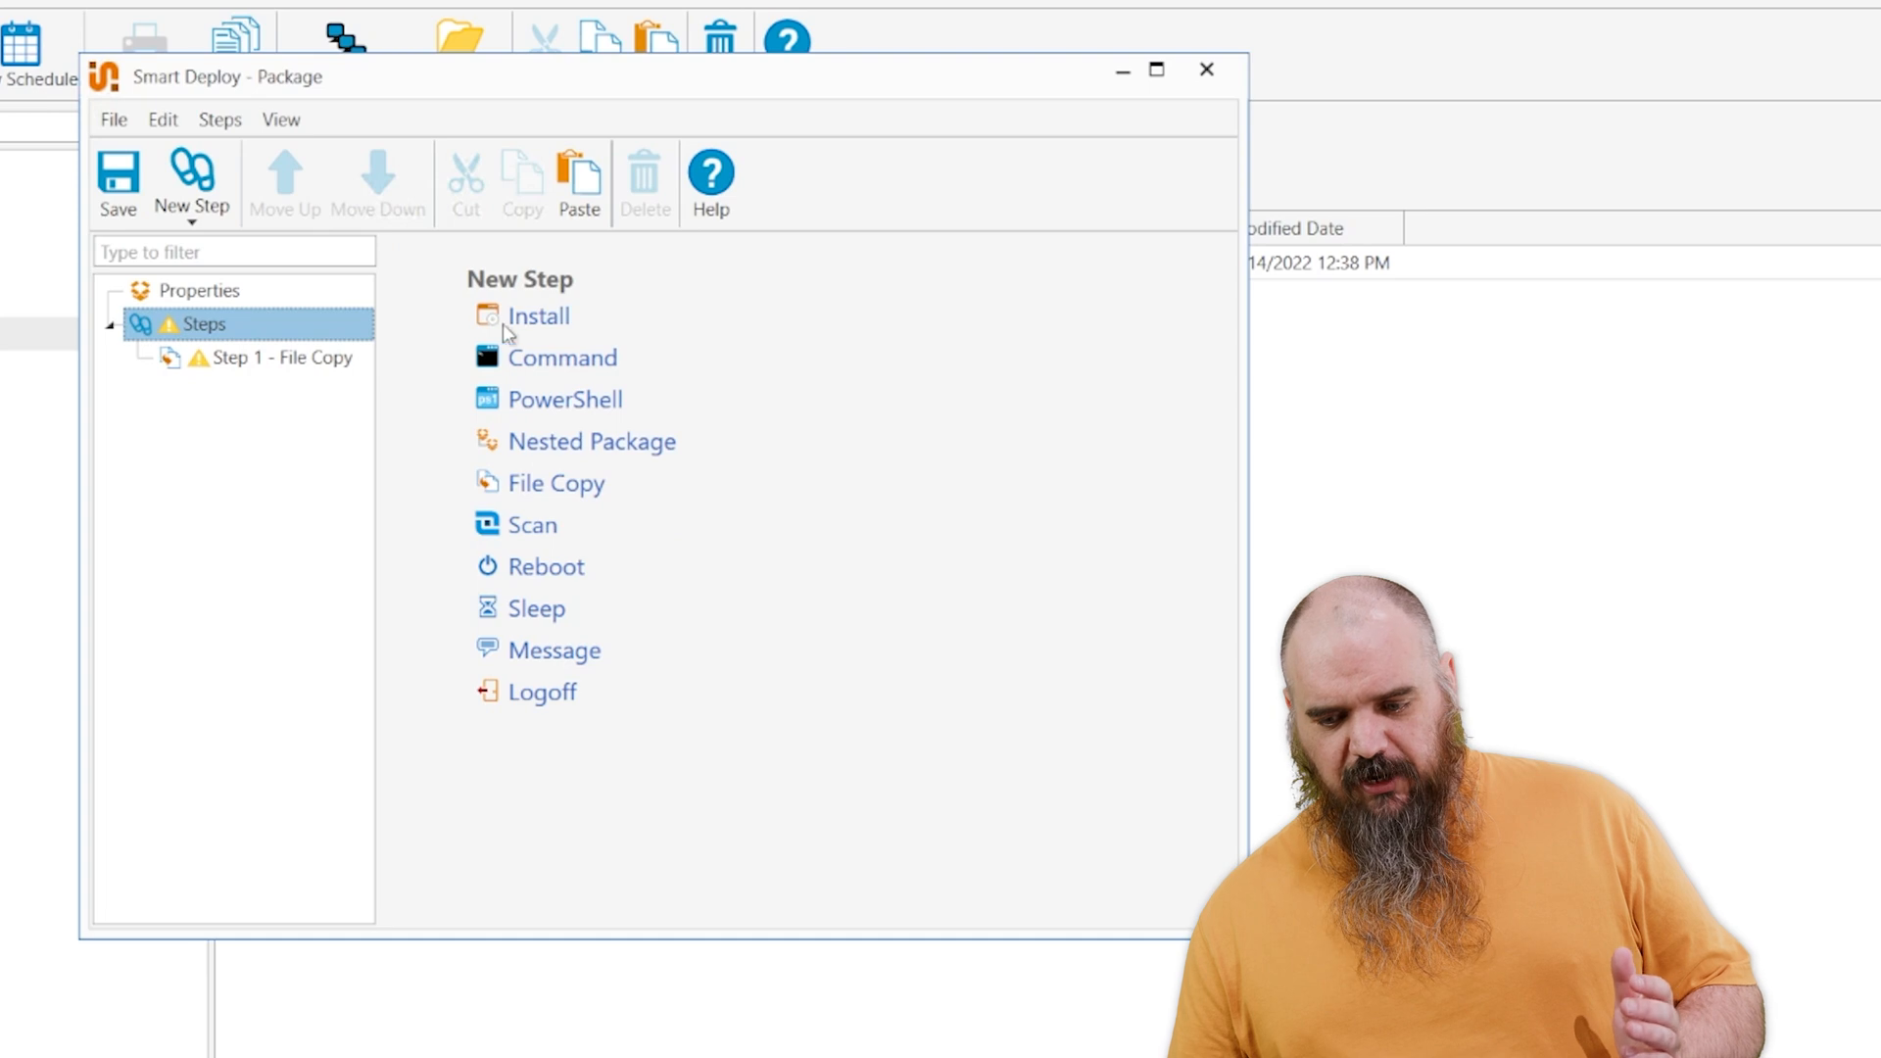
- Add Step 2 - Install, trying an extra success code then keeping defaults 0,1641,3010,2359302
left_click(539, 315)
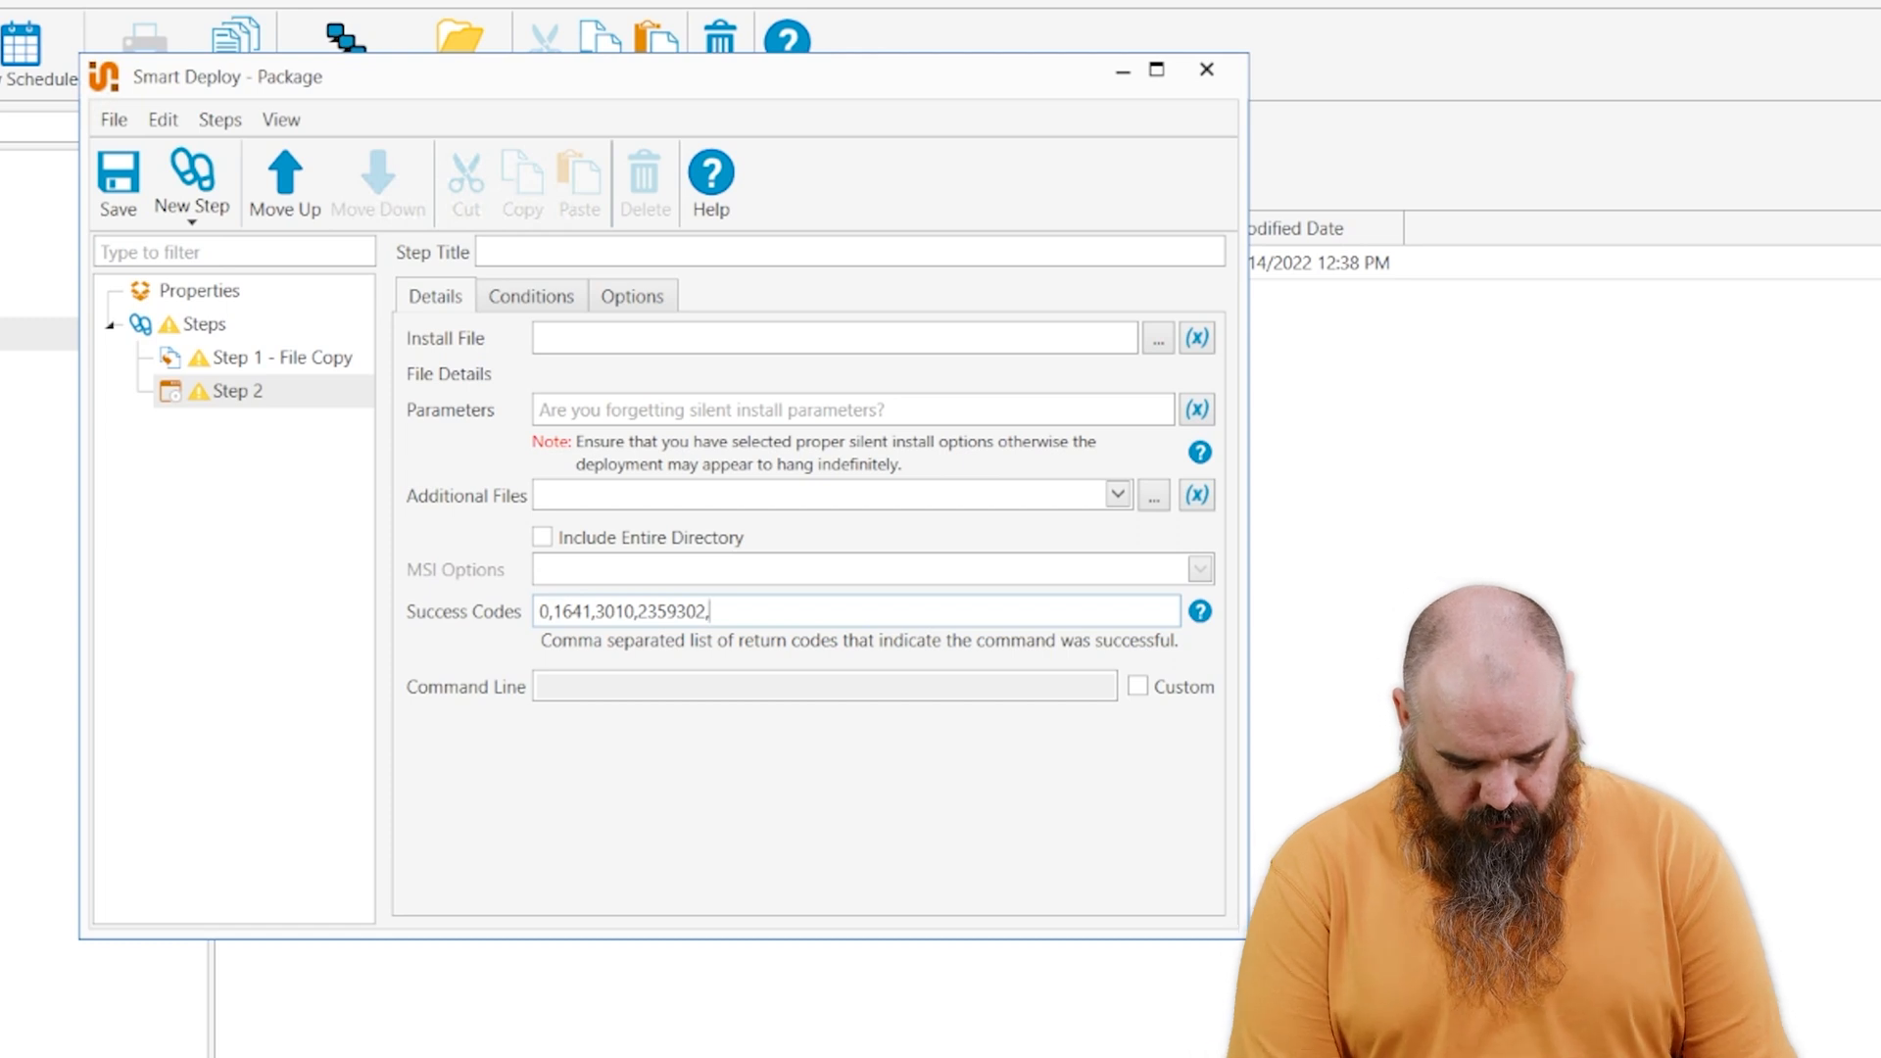
type("1`12345")
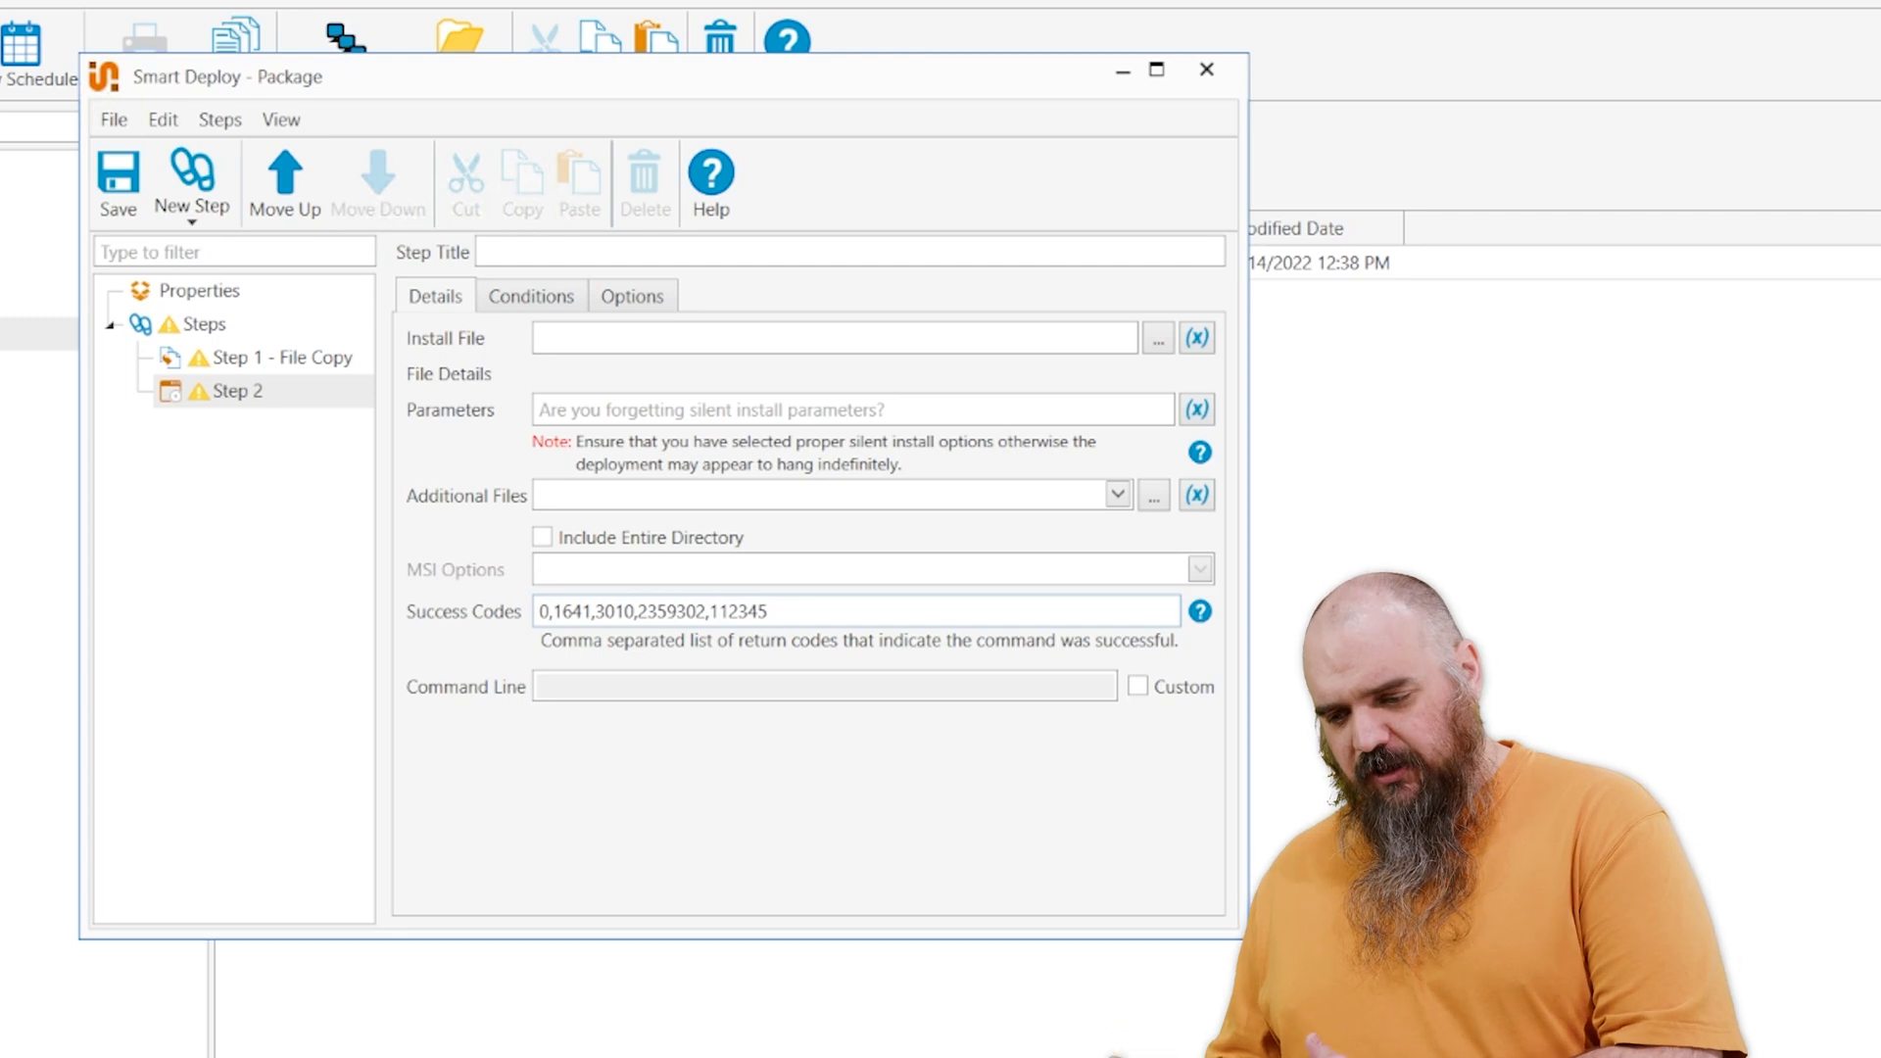
mouse_move(832, 645)
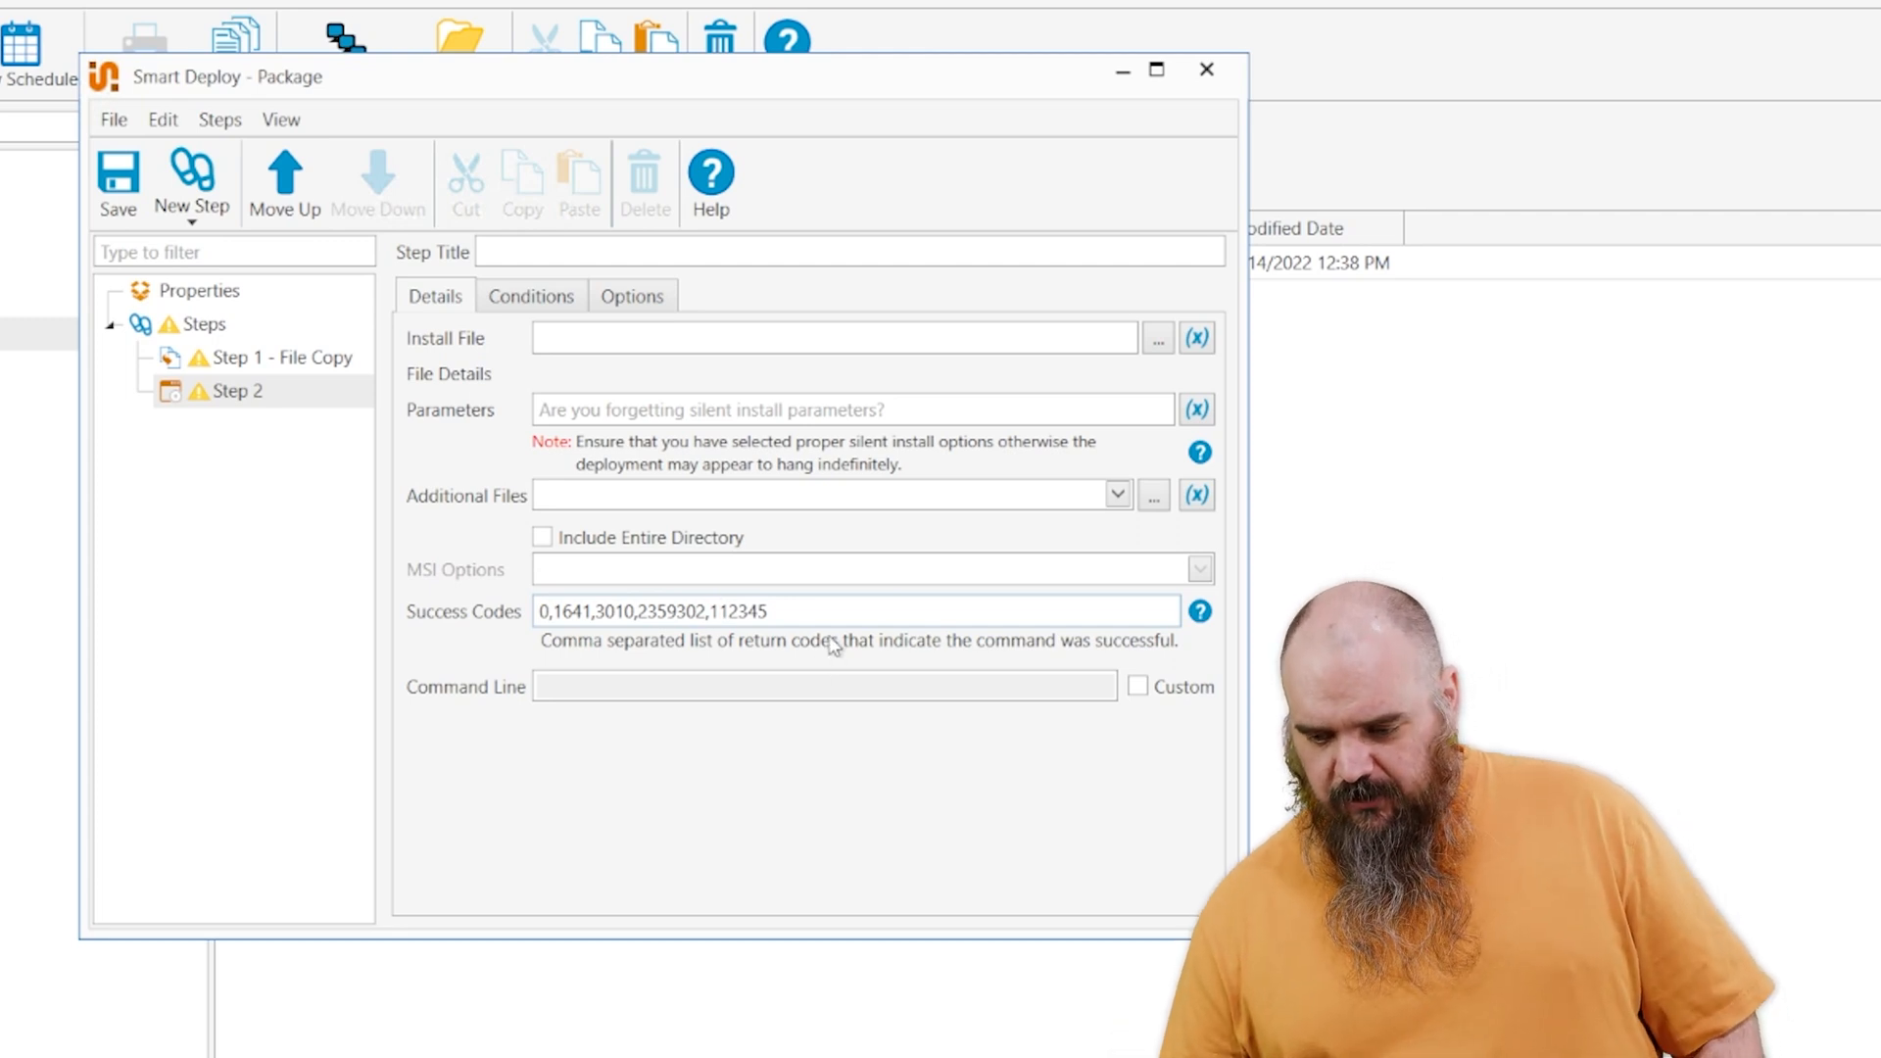
double_click(737, 611)
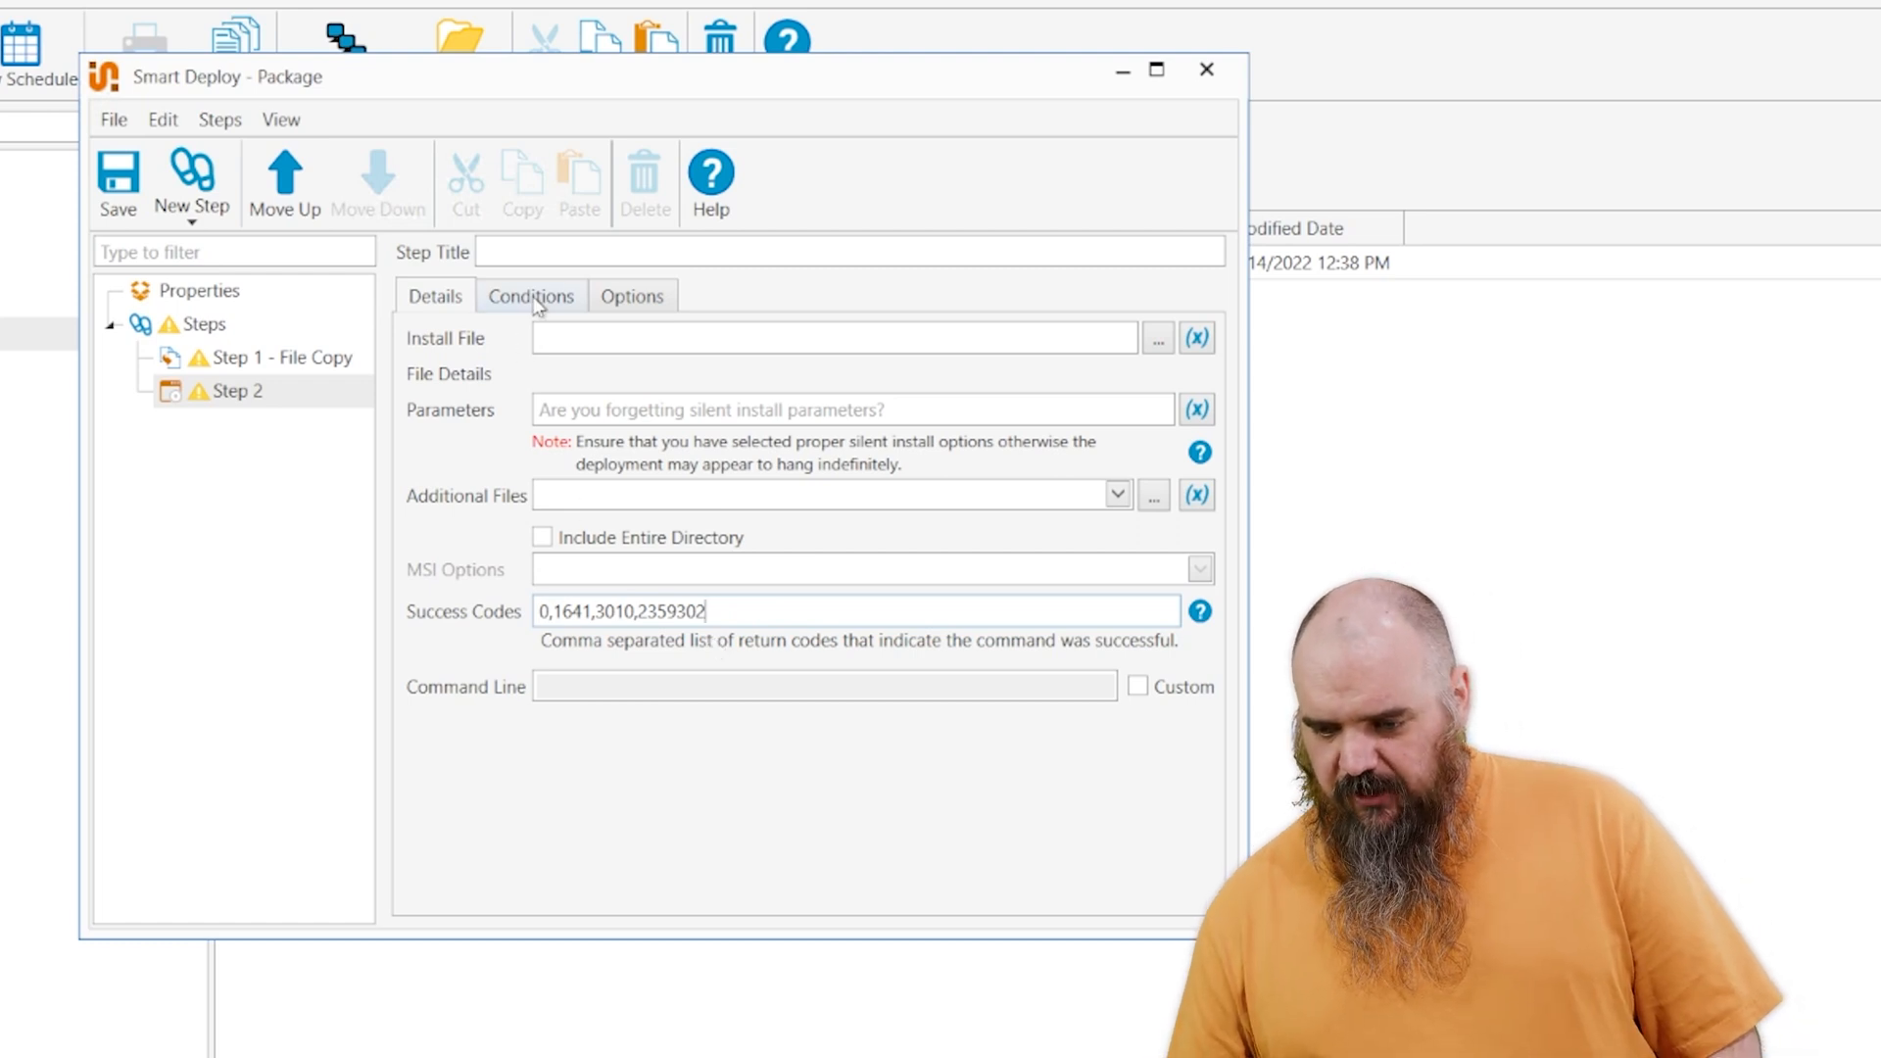
- Review Step 2's run settings (Enabled, Run As package setting, Stop Deployment with Error) and return to details
left_click(631, 296)
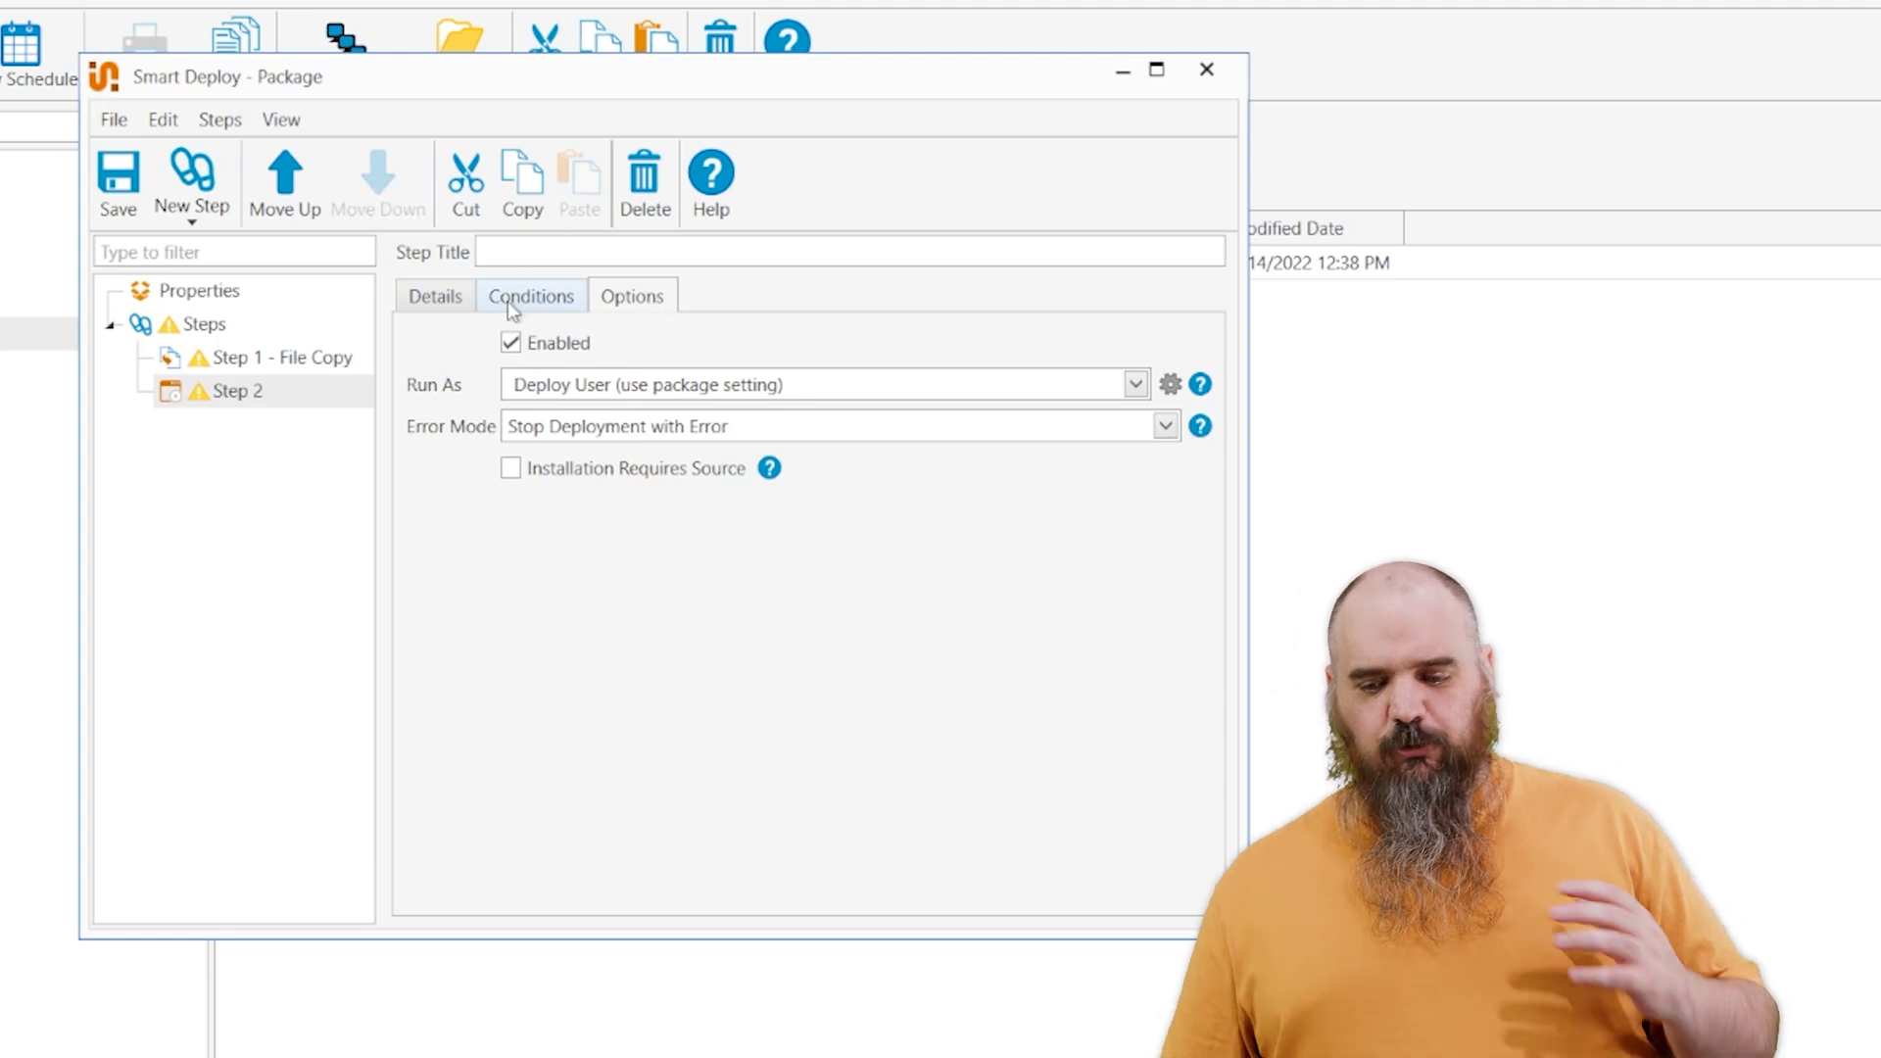
left_click(434, 296)
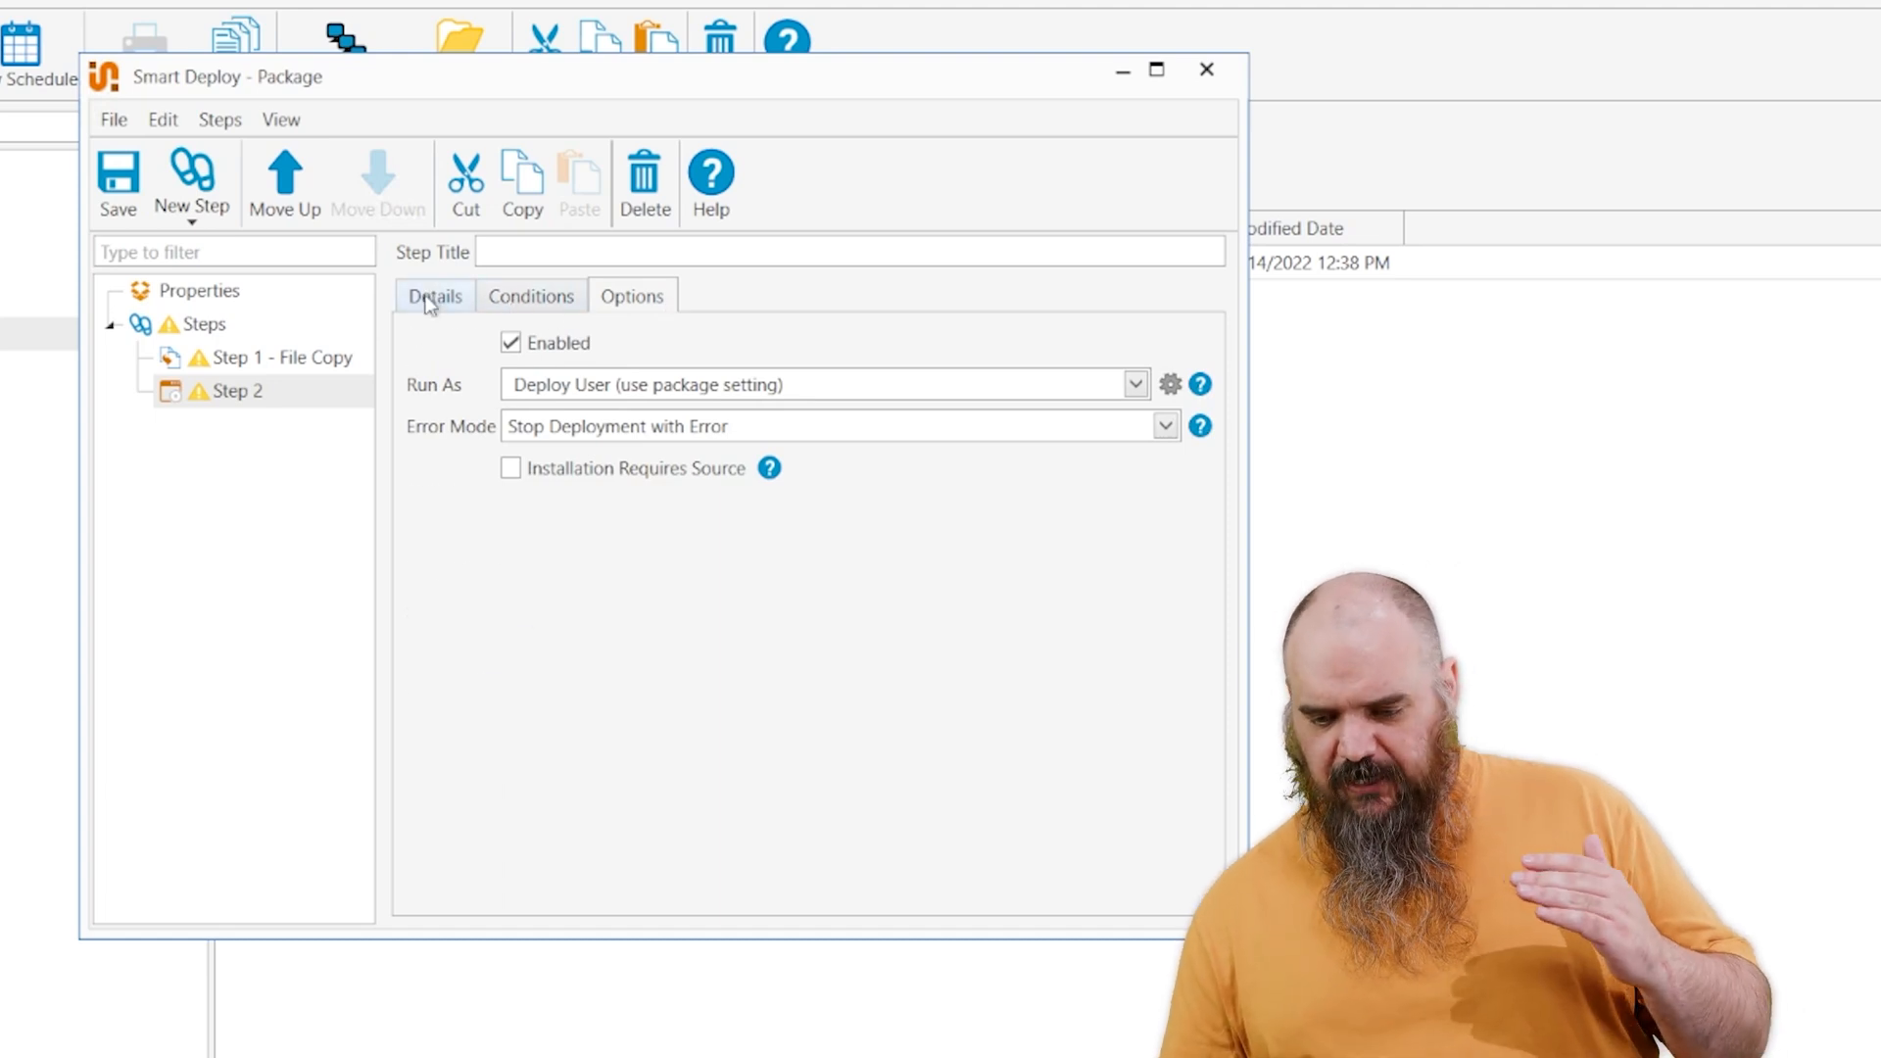